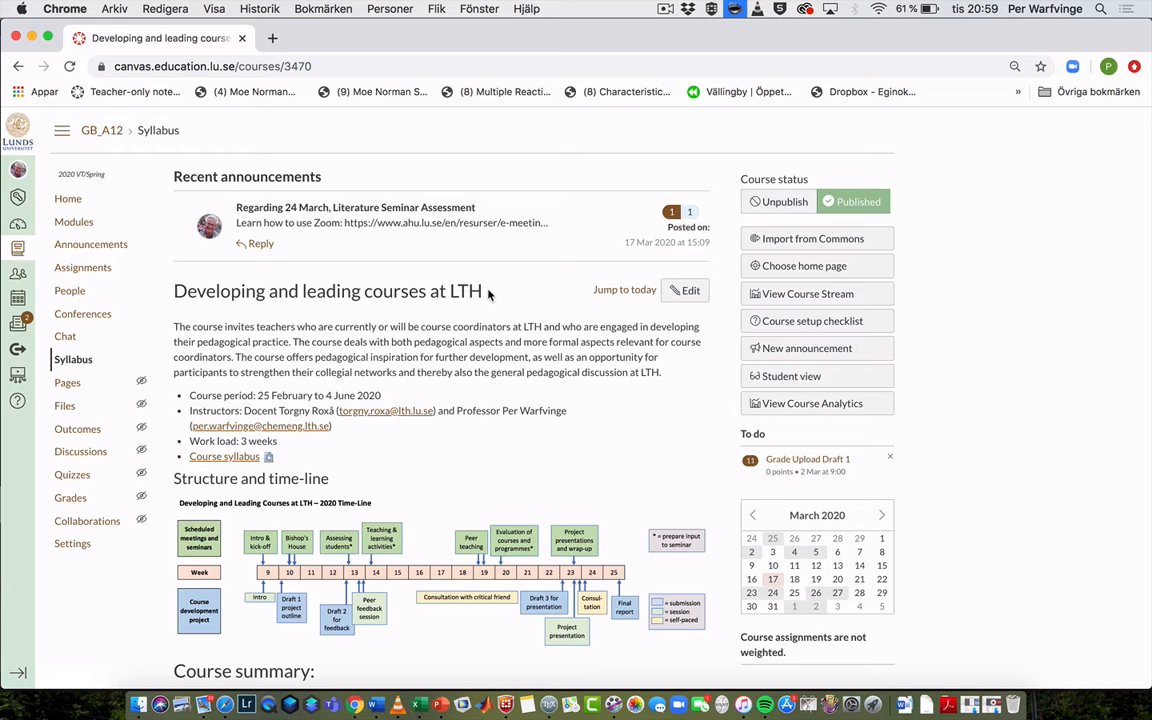
{"action": "mouse_move", "coordinate": [18, 400]}
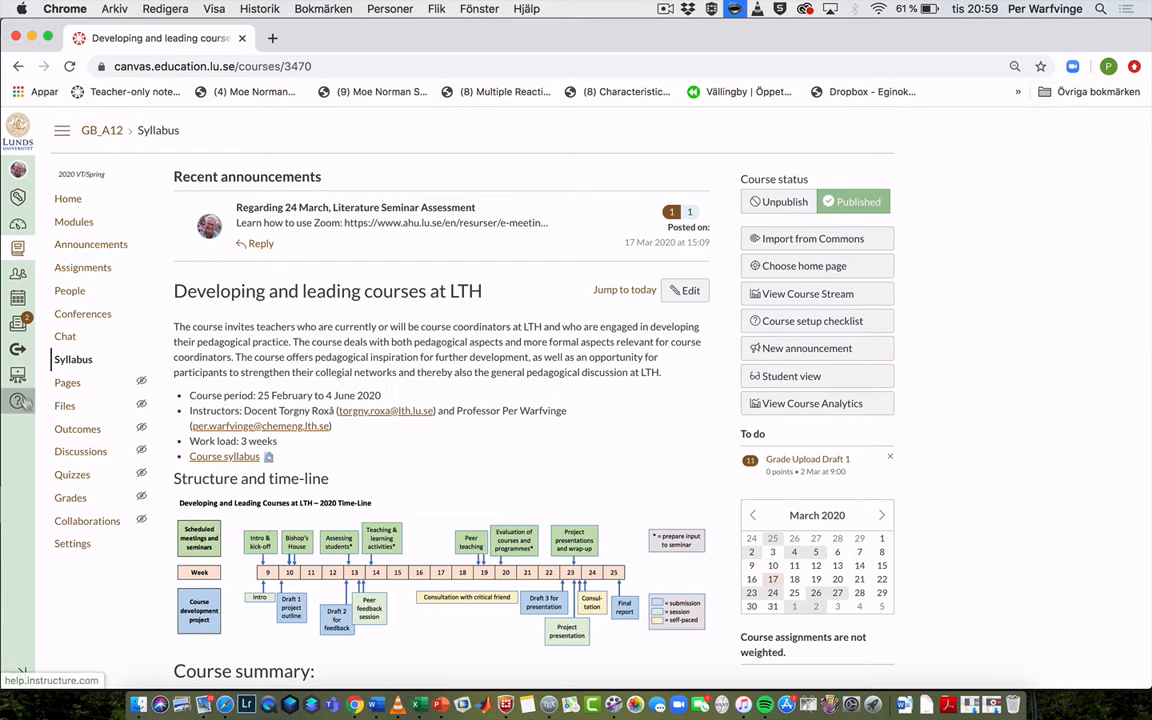
{"action": "mouse_move", "coordinate": [18, 374]}
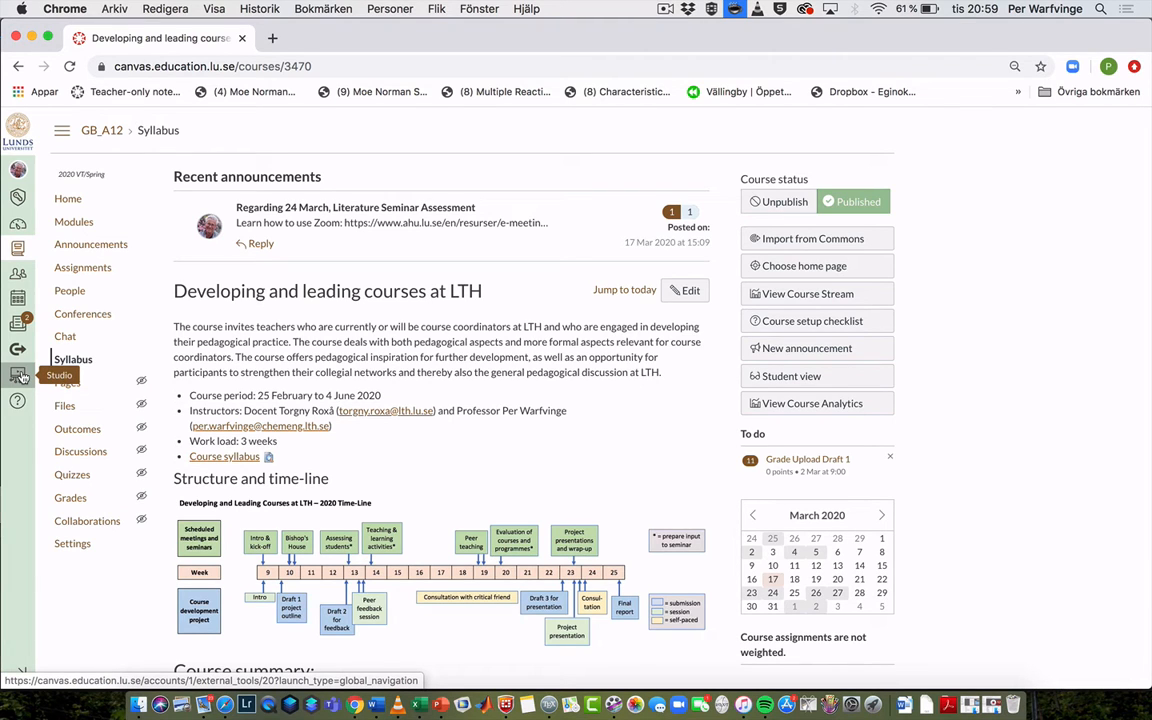
Open Canvas Studio from the course navigation to show My Uploads.
{"action": "left_click", "coordinate": [18, 376]}
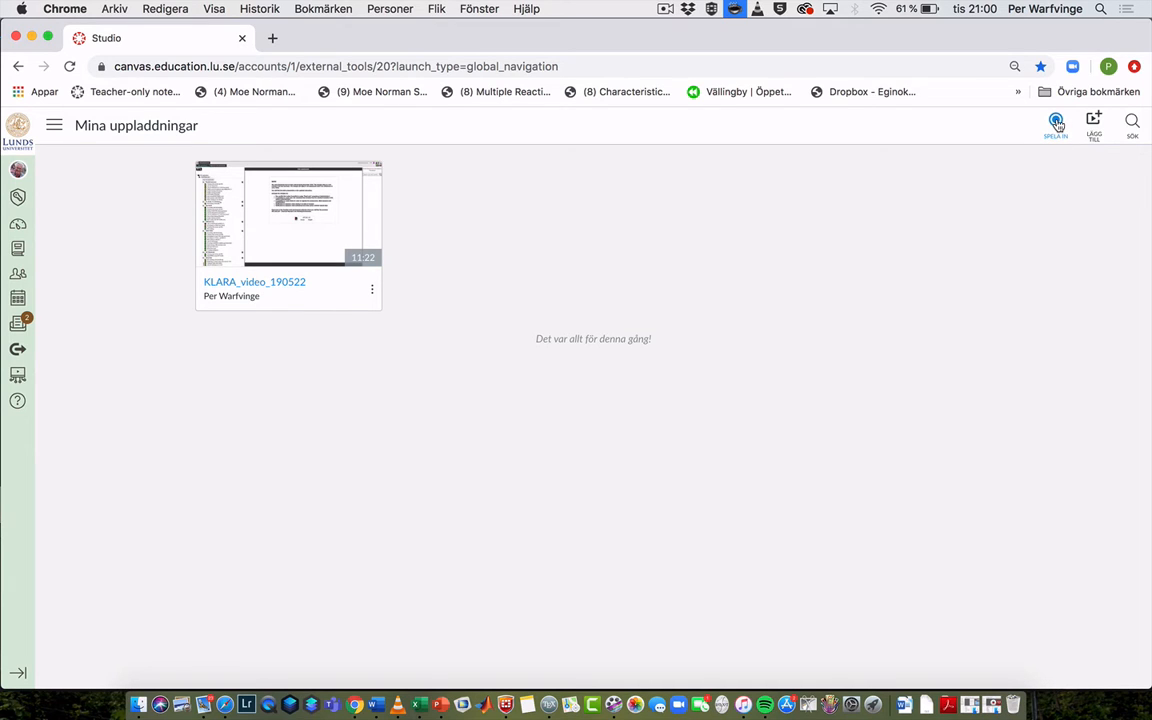
Start a Screen Capture recording, allowing and downloading the Screen Recorder Launcher app.
{"action": "left_click", "coordinate": [1056, 124]}
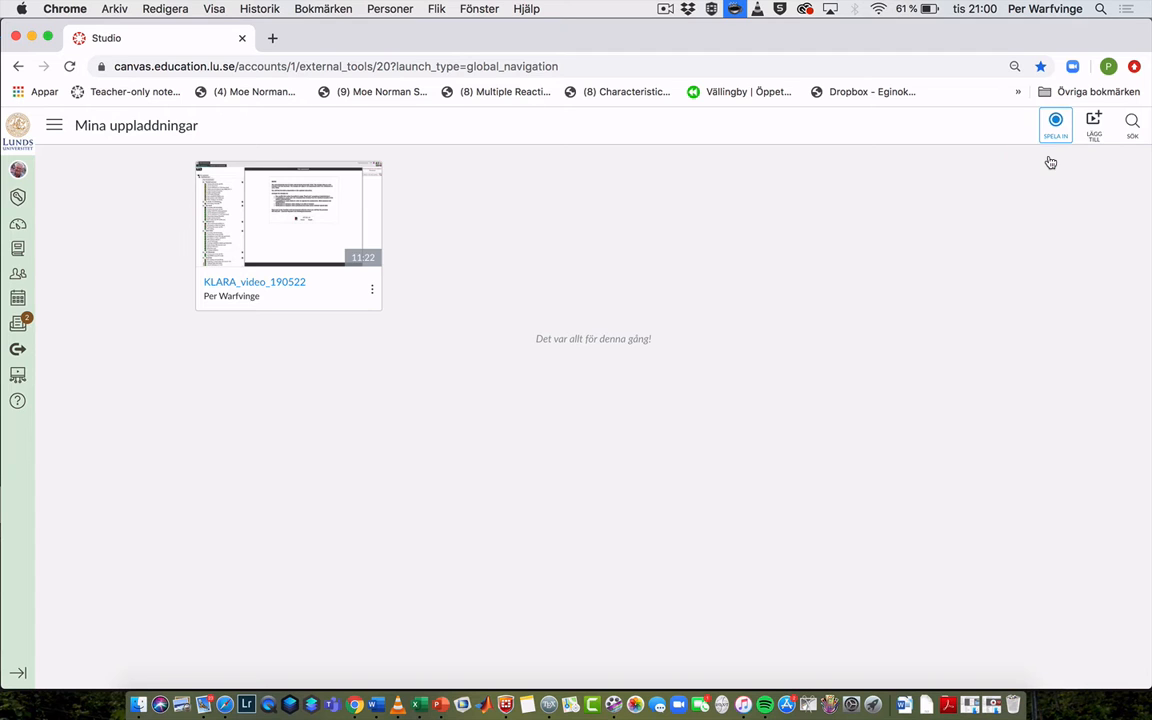
{"action": "left_click", "coordinate": [1056, 124]}
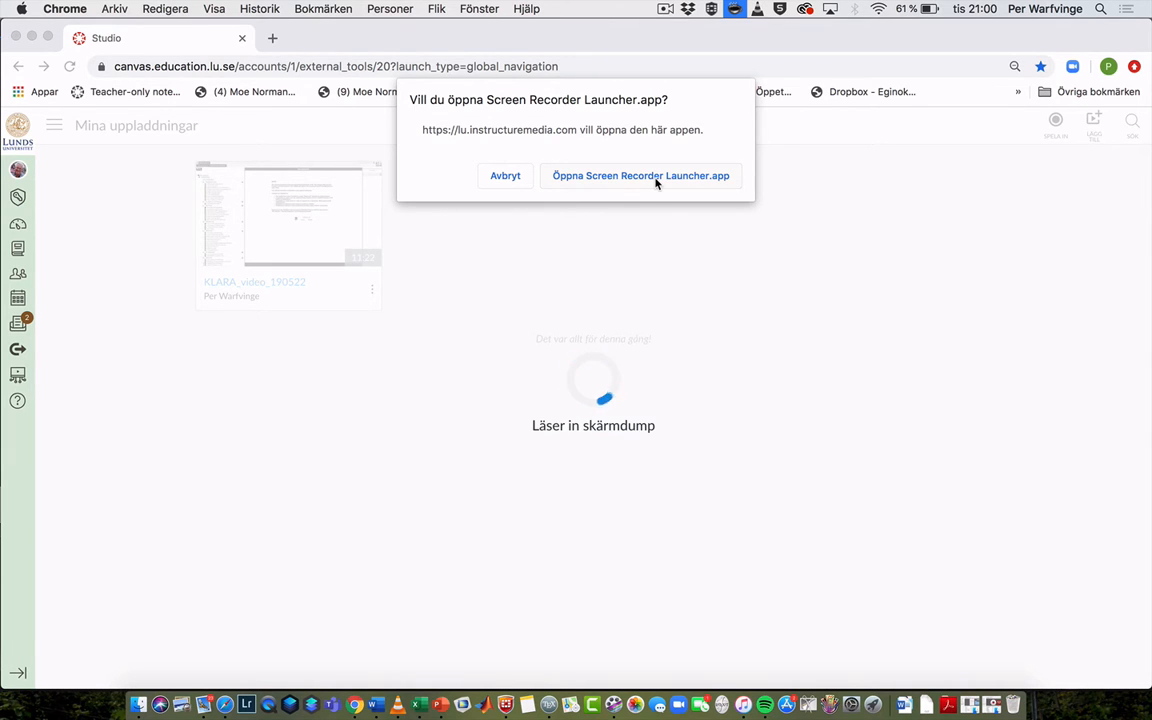
{"action": "left_click", "coordinate": [640, 176]}
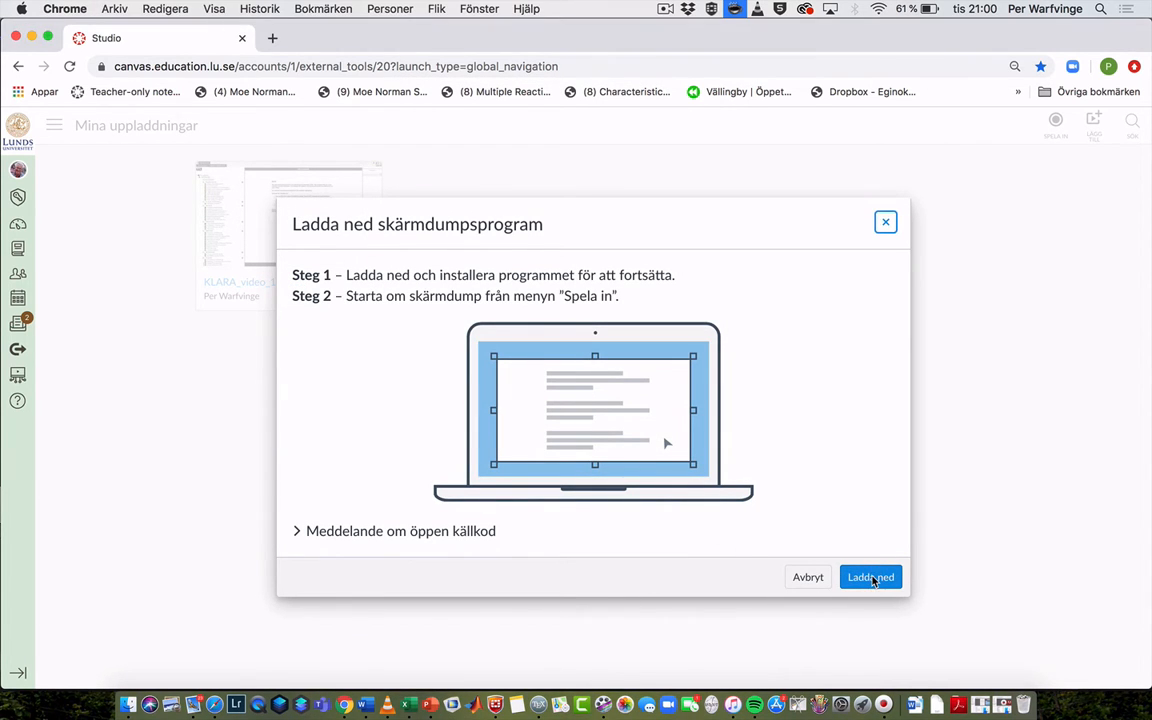
{"action": "left_click", "coordinate": [868, 576]}
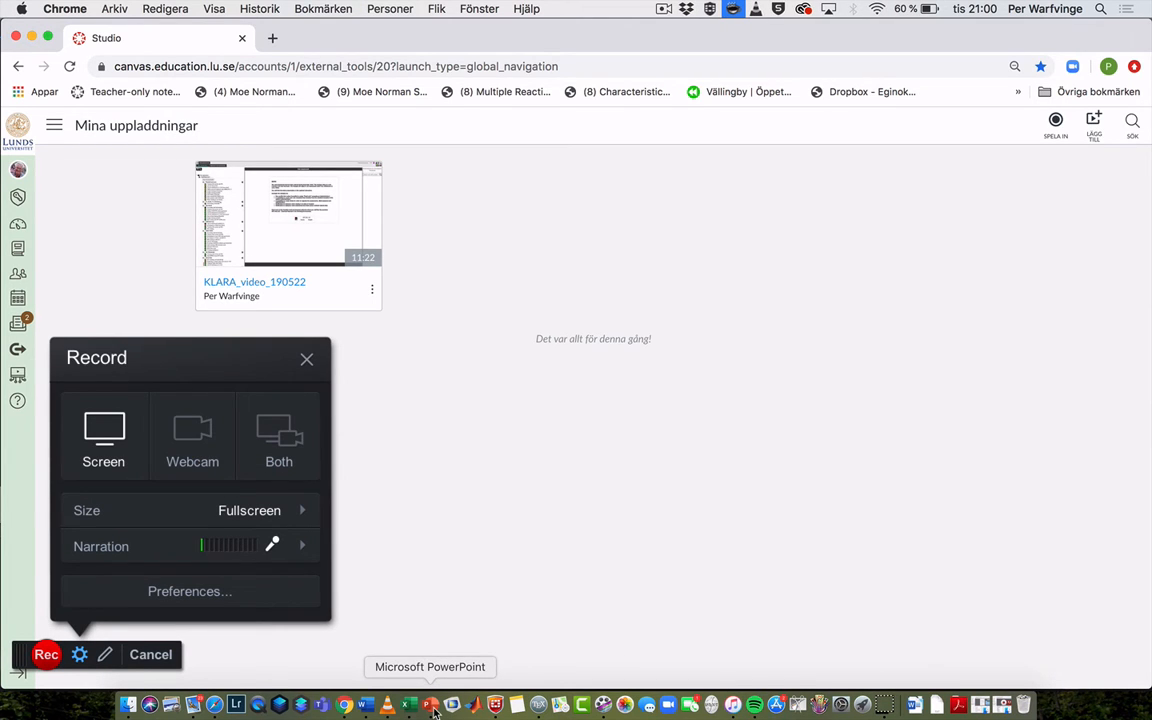
Switch to the PowerPoint slides and record the 26-second narrated lecture.
{"action": "left_click", "coordinate": [430, 704]}
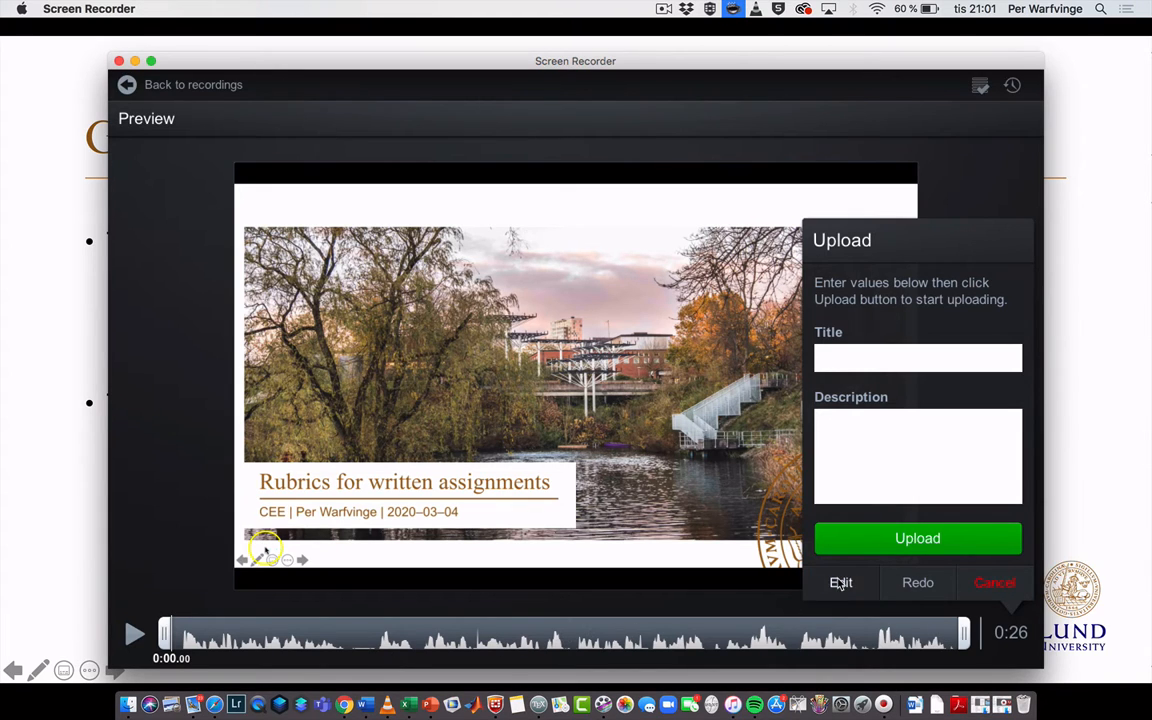
Cut the opening 0.32 seconds from the recording in the editor.
{"action": "left_click", "coordinate": [840, 584]}
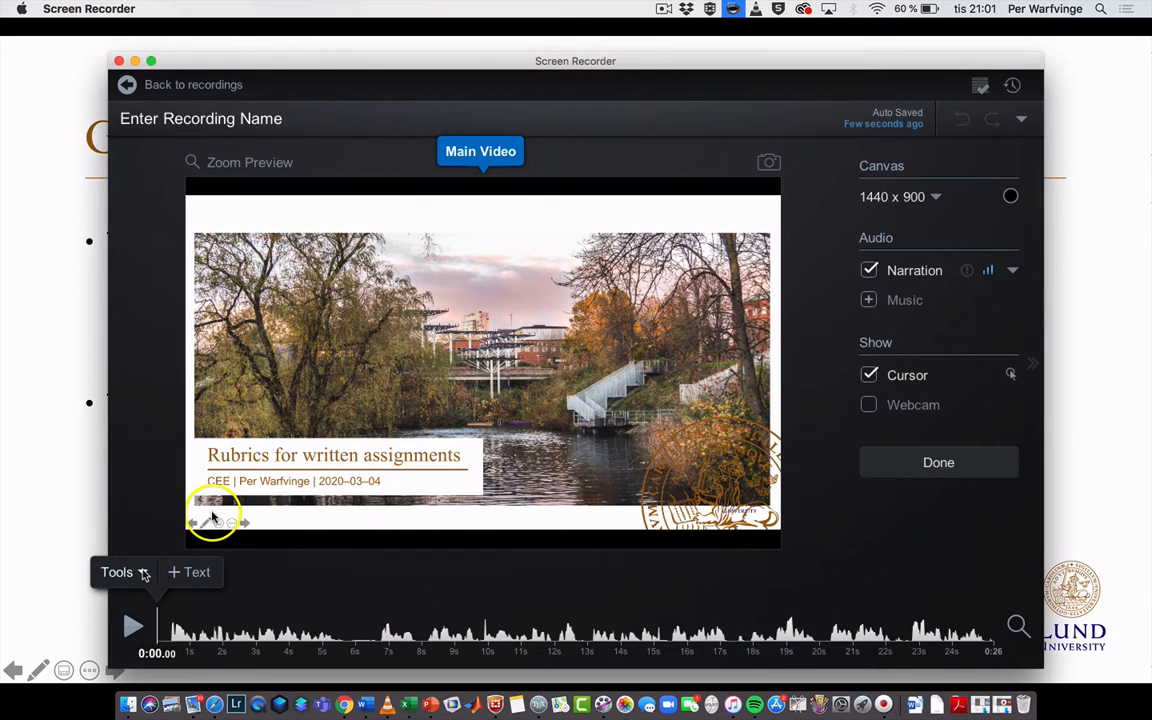
{"action": "left_click", "coordinate": [116, 572]}
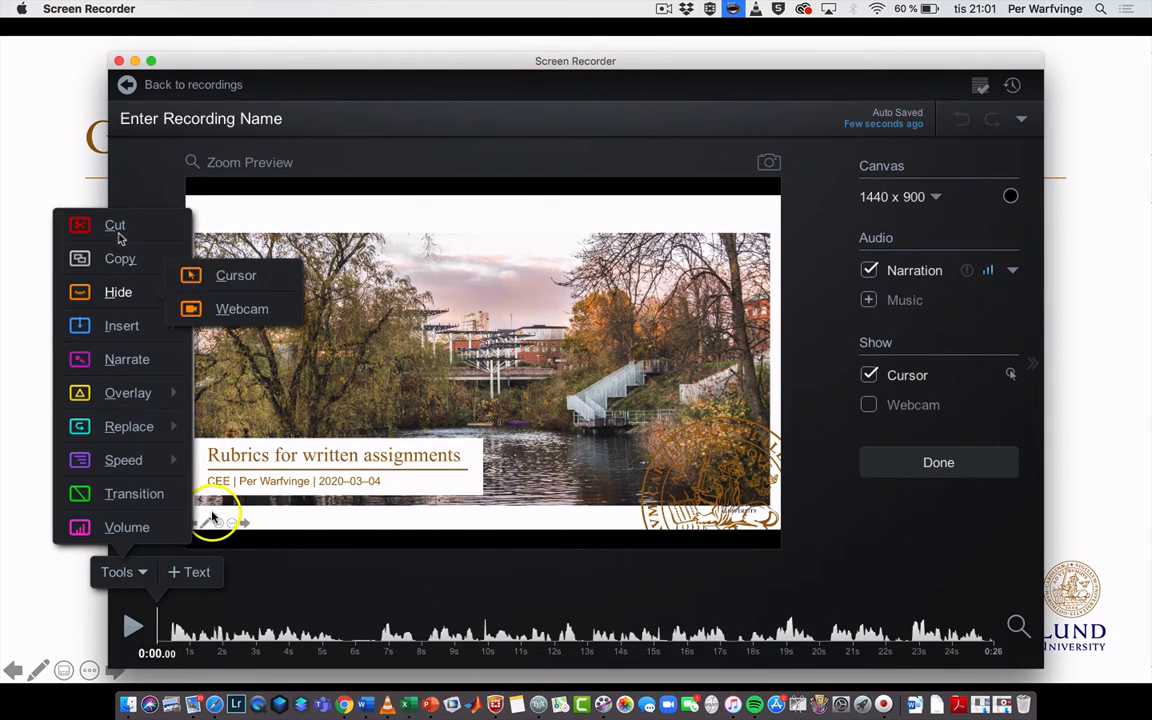
{"action": "left_click", "coordinate": [114, 224]}
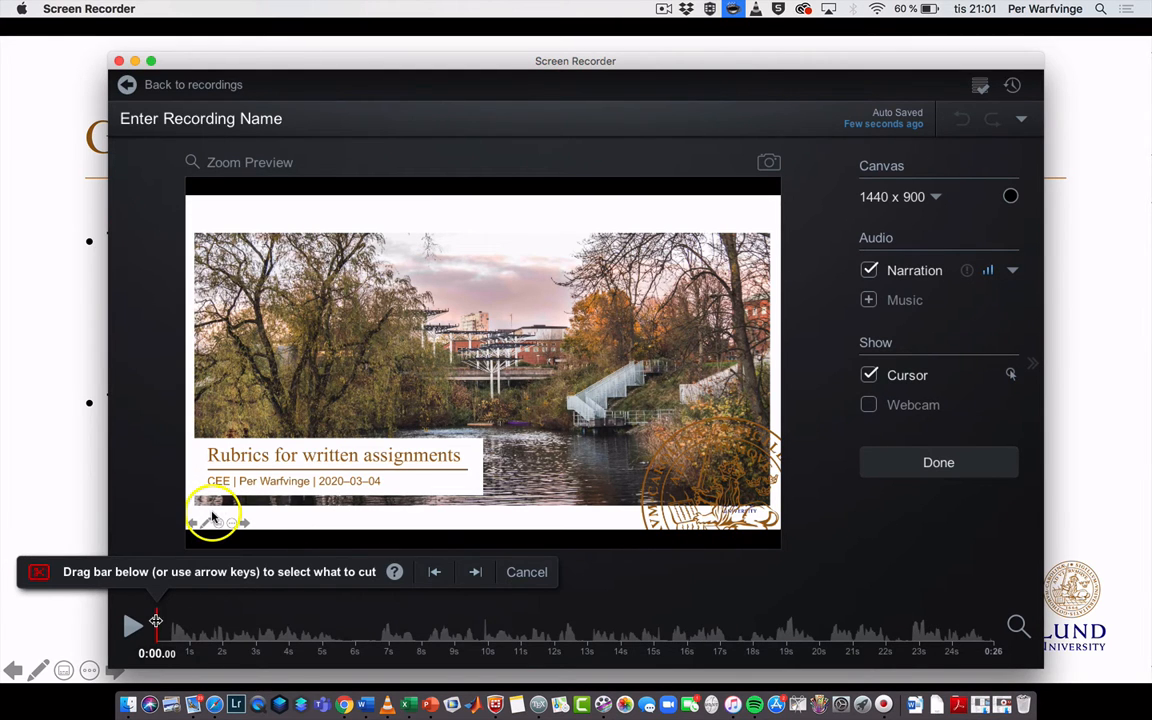
{"action": "left_click_drag", "start_coordinate": [156, 624], "coordinate": [212, 624]}
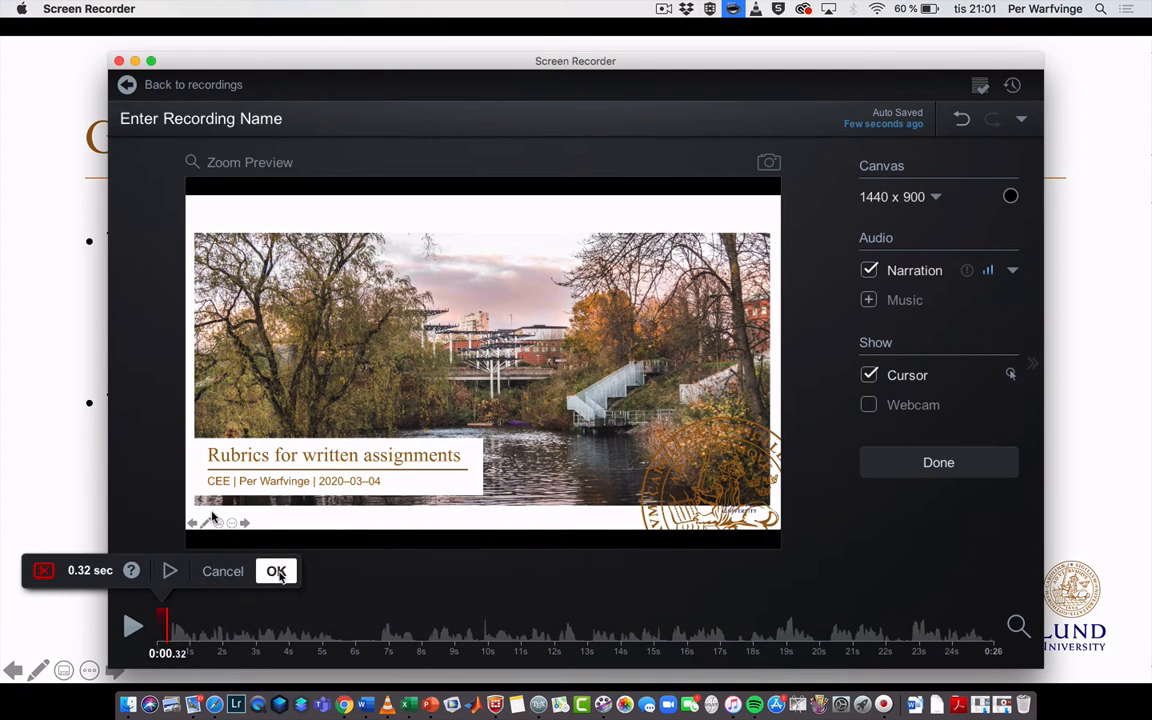
{"action": "left_click", "coordinate": [276, 572]}
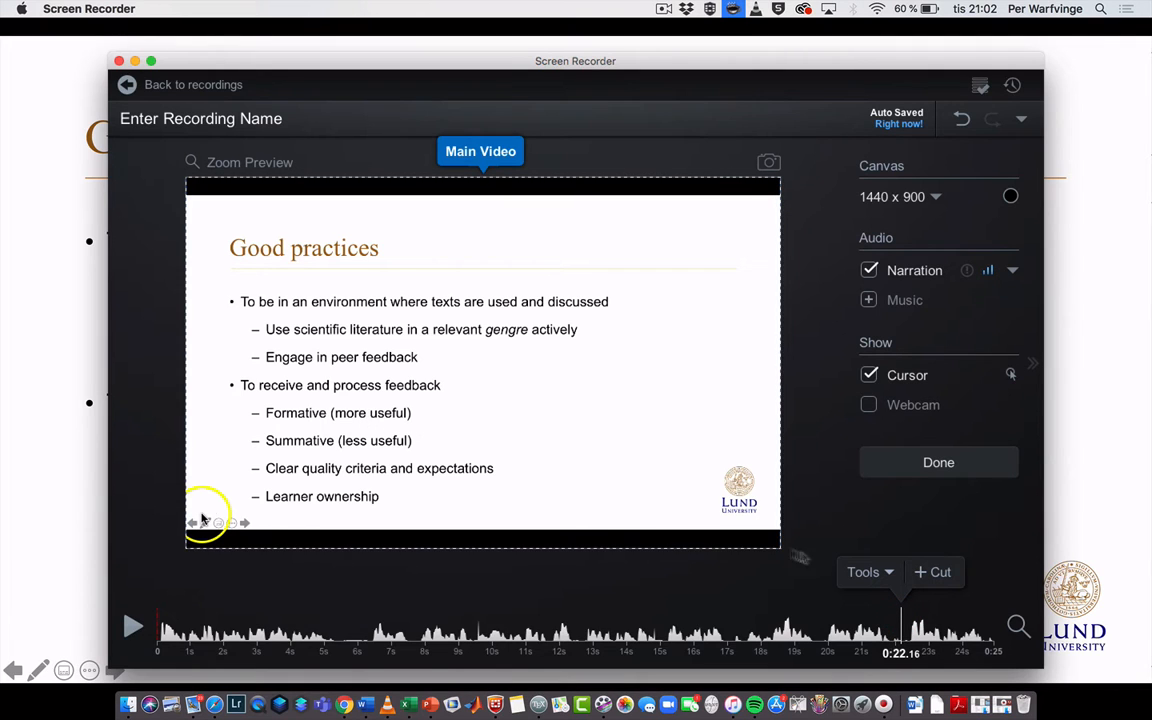
Cut the final 2.76 seconds from the end of the recording.
{"action": "left_click", "coordinate": [932, 572]}
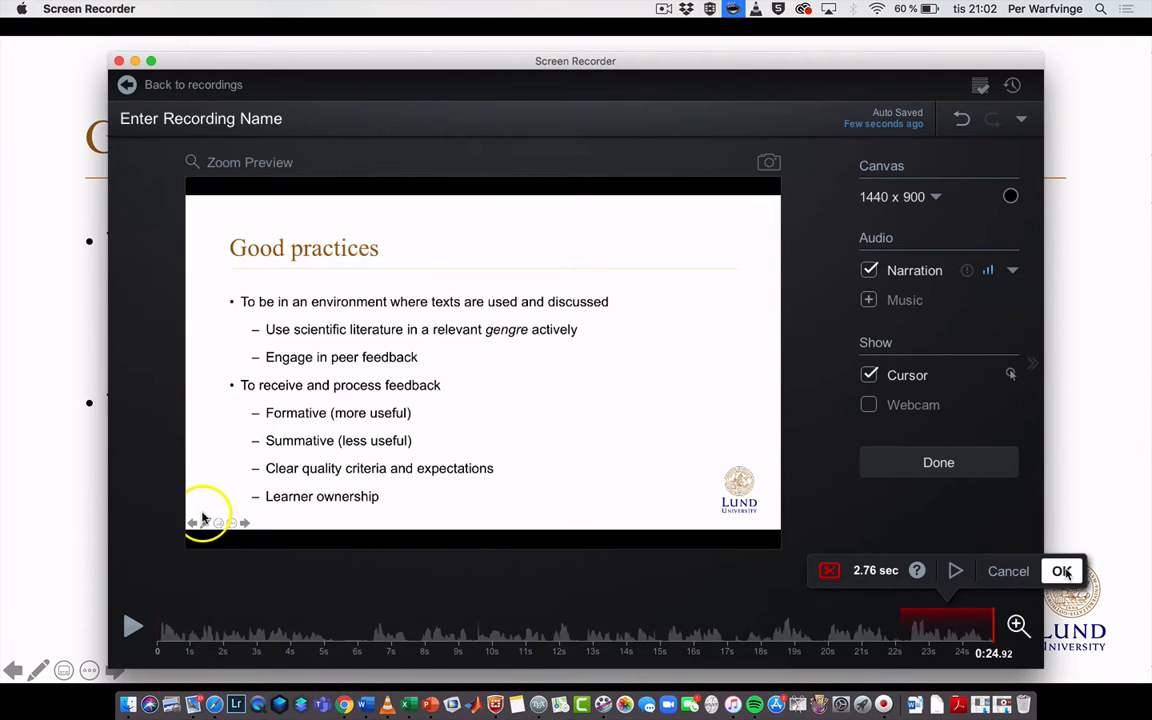
{"action": "left_click", "coordinate": [1060, 572]}
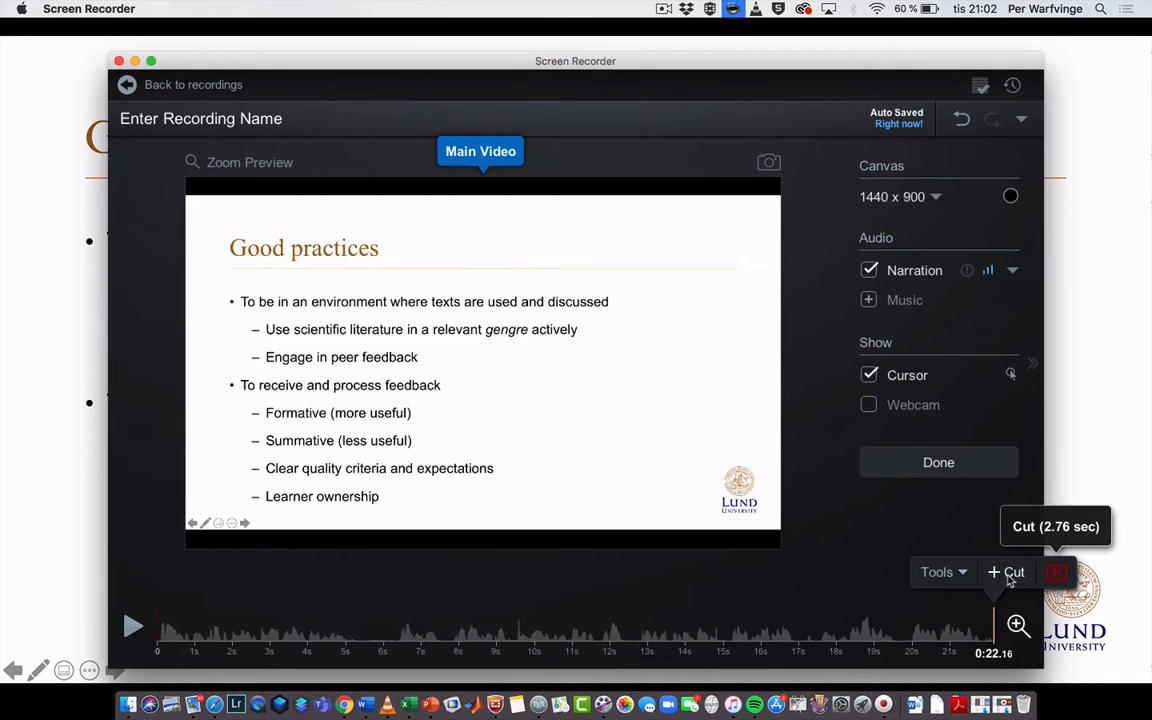
{"action": "mouse_move", "coordinate": [936, 572]}
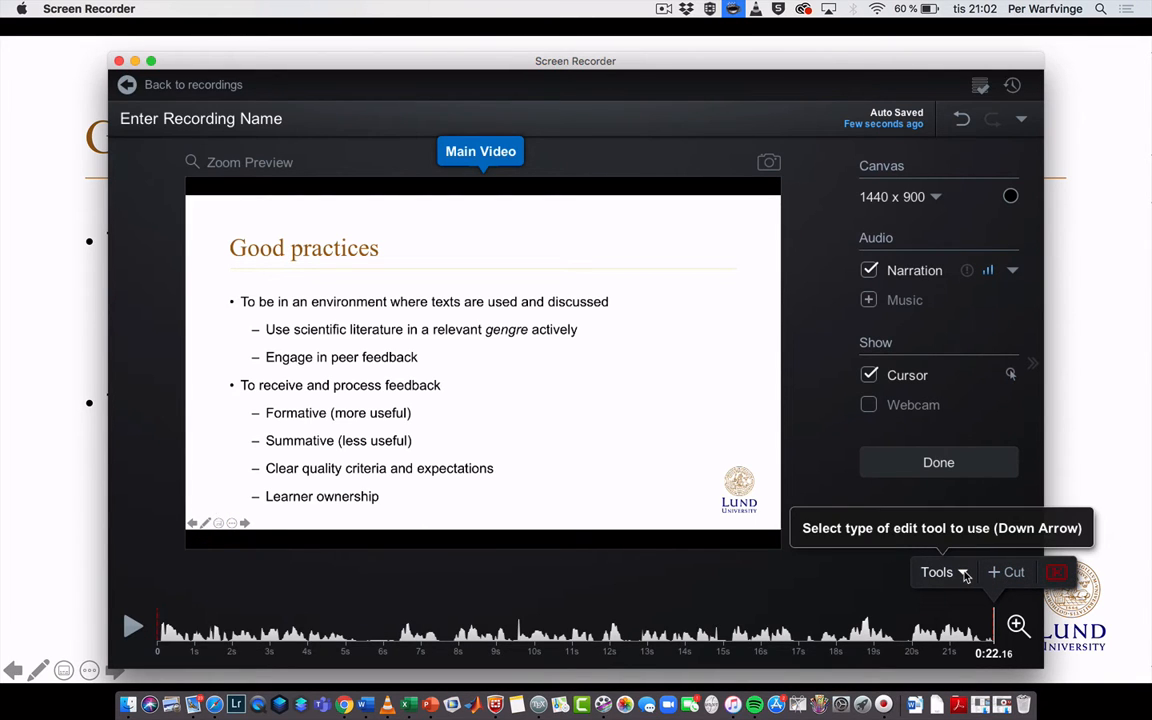
Insert a text overlay around the 8-second mark lasting about four seconds.
{"action": "left_click", "coordinate": [936, 572]}
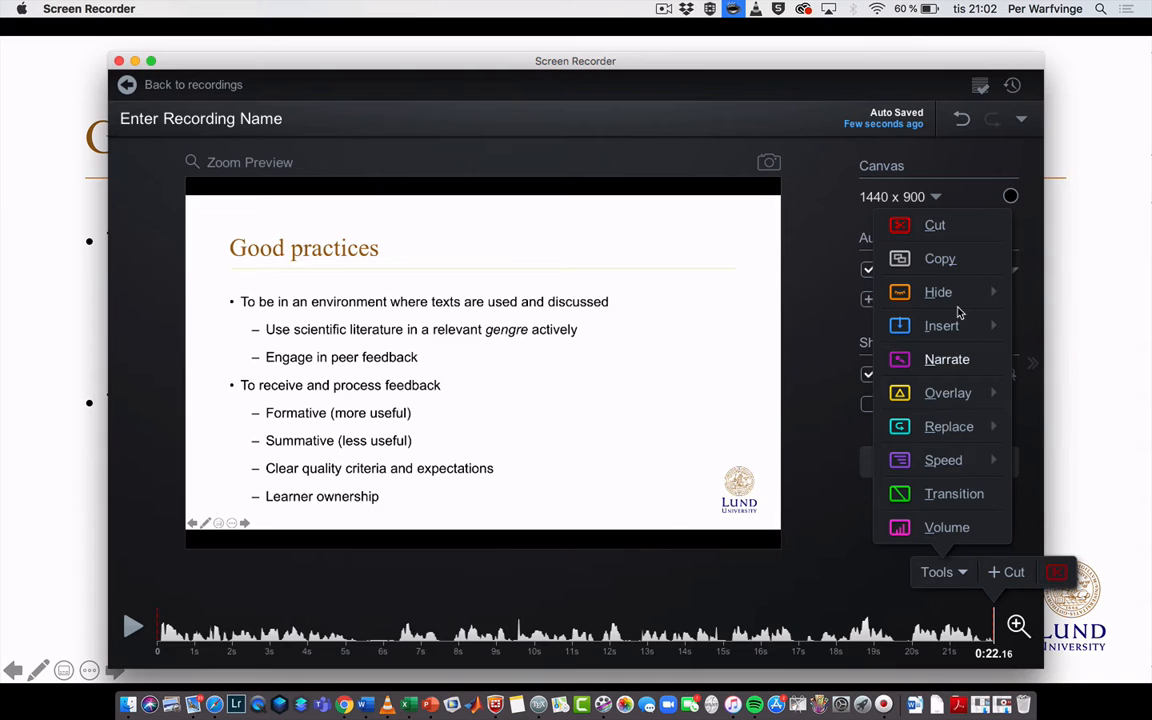
{"action": "left_click", "coordinate": [940, 324]}
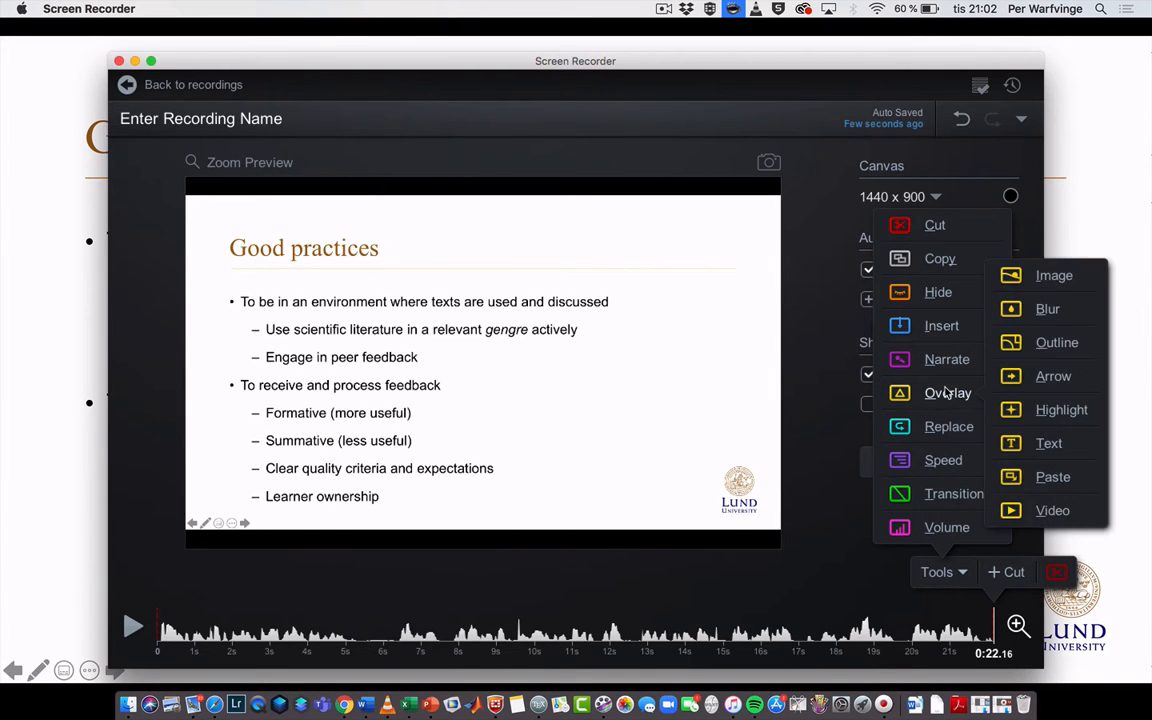
{"action": "mouse_move", "coordinate": [1036, 448]}
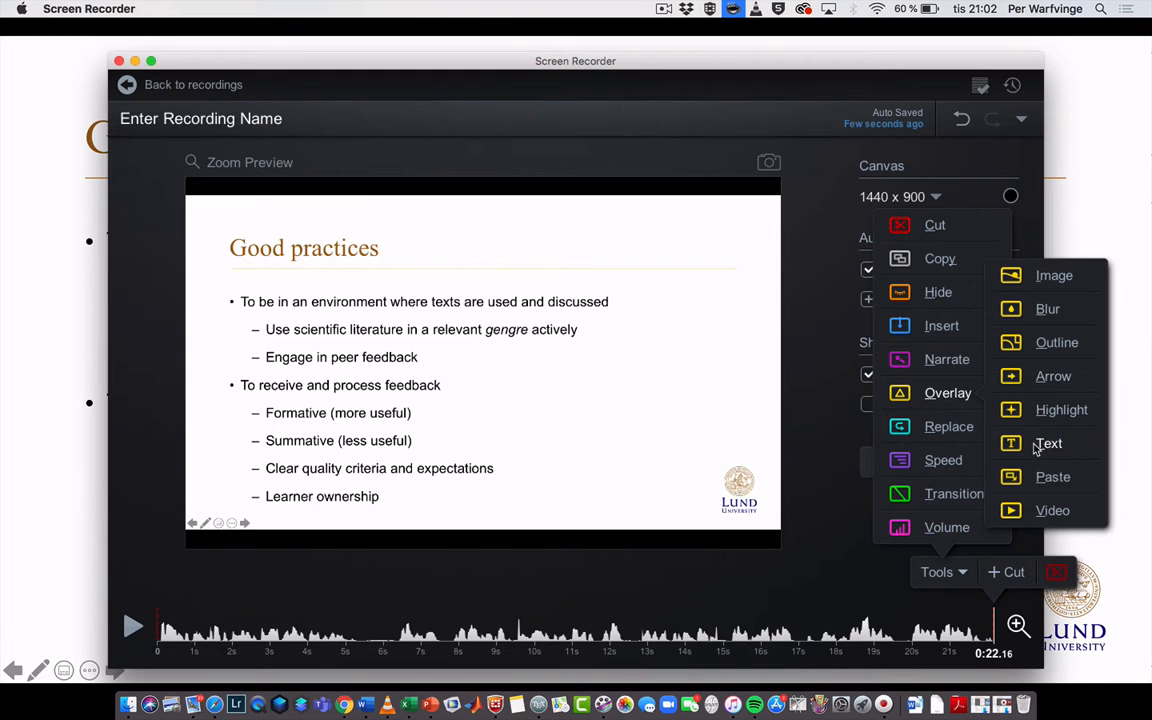
{"action": "left_click", "coordinate": [1048, 444]}
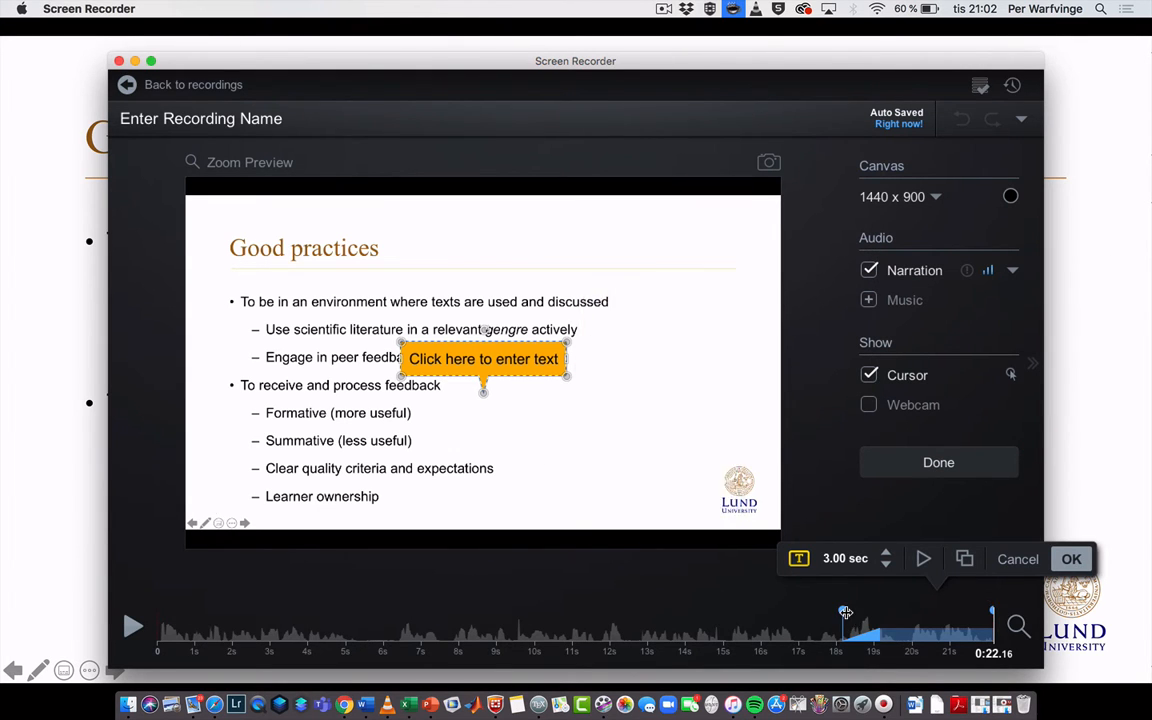
{"action": "left_click_drag", "start_coordinate": [844, 612], "coordinate": [344, 612]}
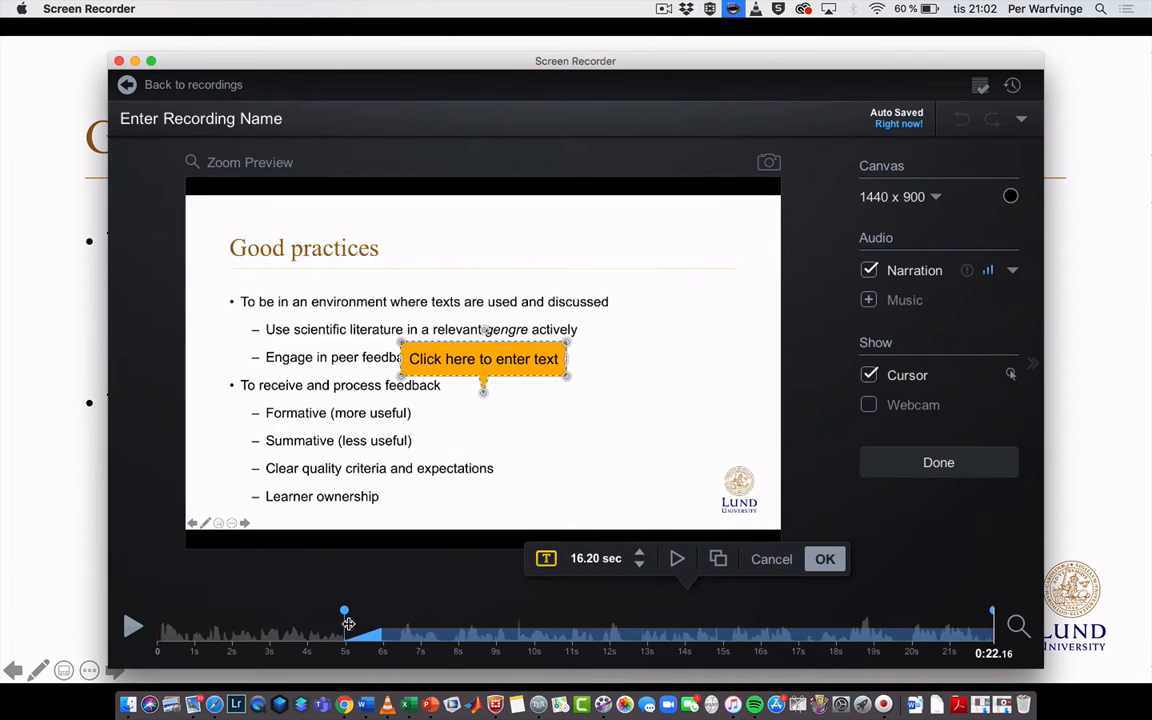
{"action": "left_click", "coordinate": [484, 358]}
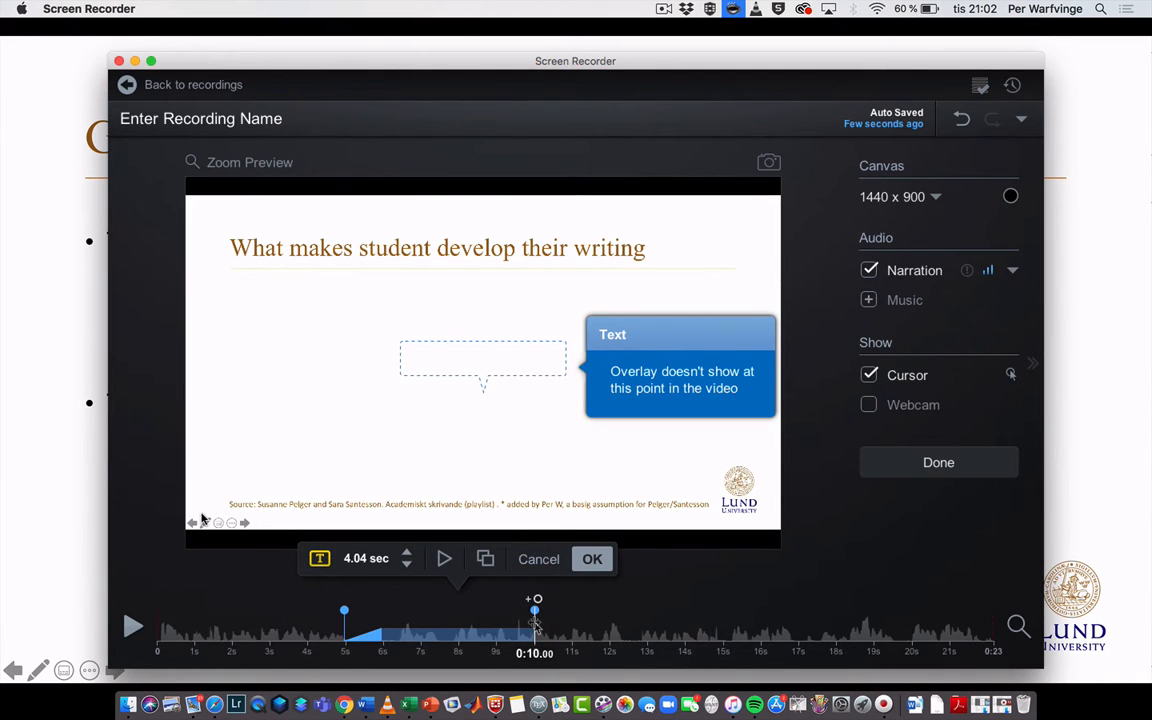
{"action": "left_click_drag", "start_coordinate": [534, 612], "coordinate": [494, 612]}
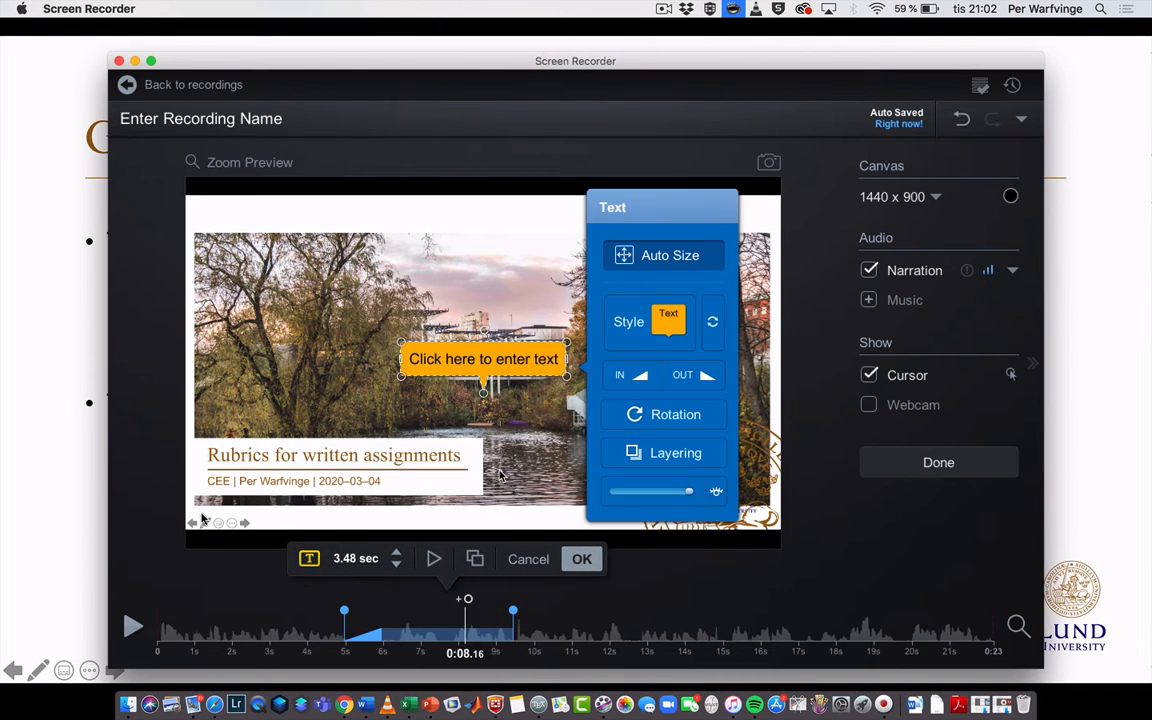
Replace the placeholder with "This is a boat" and confirm the callout.
{"action": "left_click", "coordinate": [668, 314]}
{"action": "type", "text": "This is a boat"}
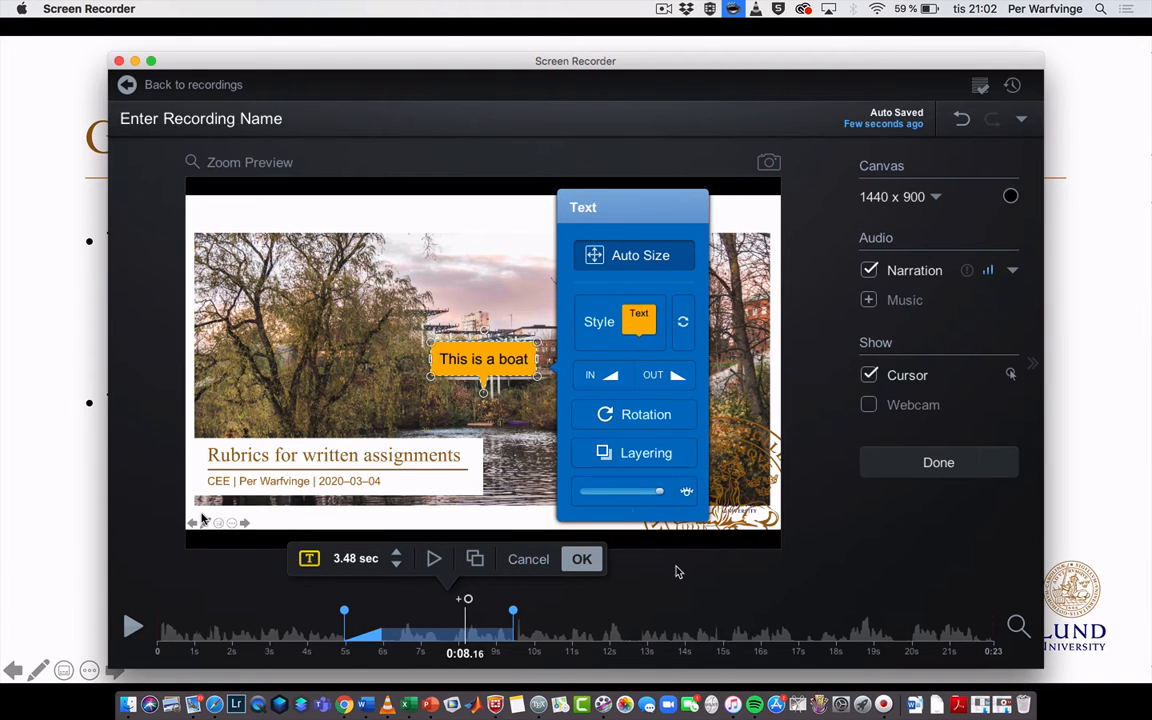
{"action": "left_click", "coordinate": [582, 558]}
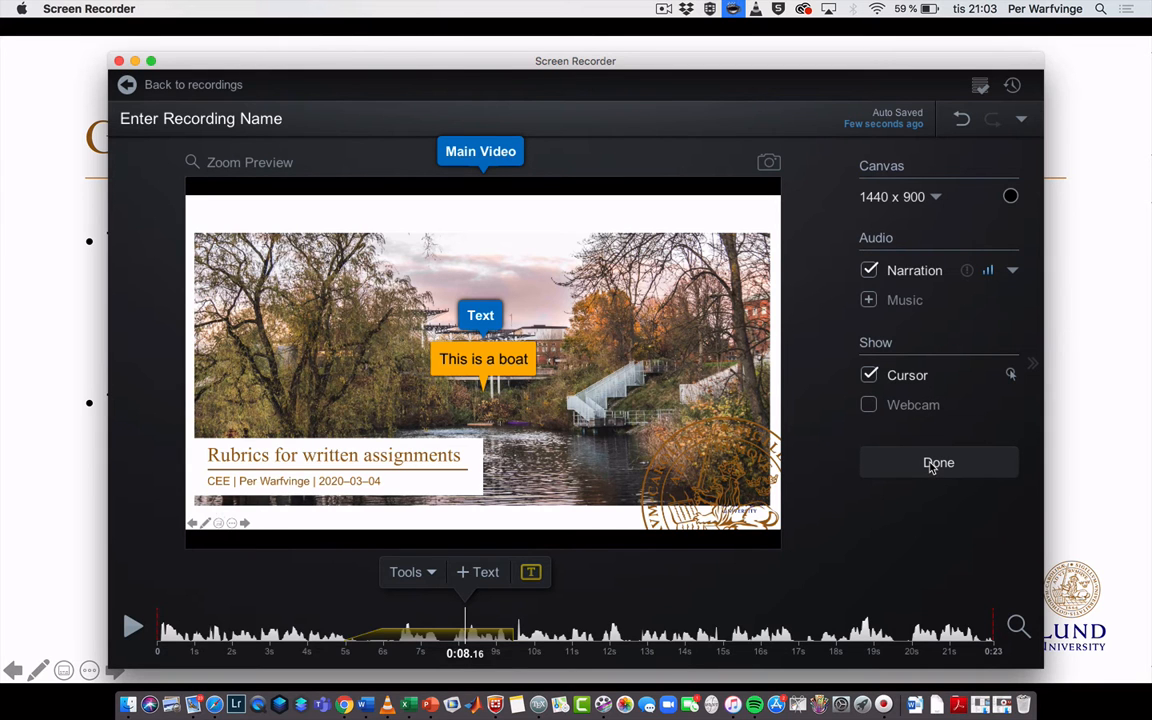
Finish editing and upload the recording titled "Studio demo" with a short description.
{"action": "left_click", "coordinate": [938, 462]}
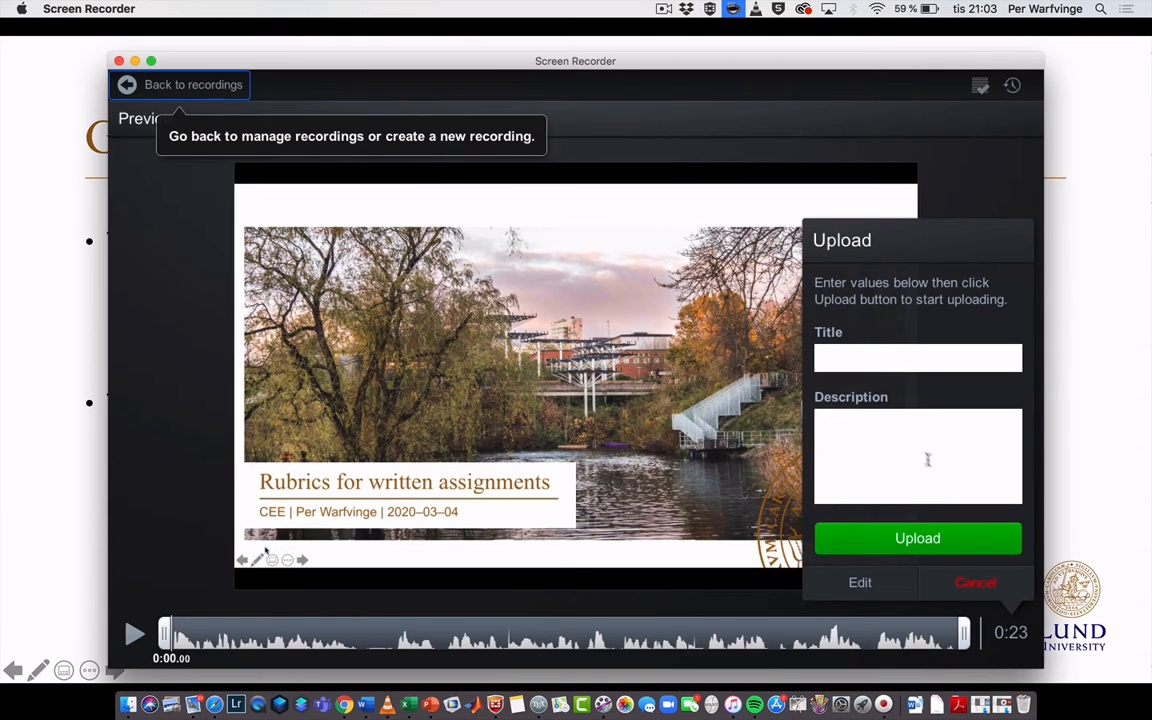
{"action": "left_click", "coordinate": [916, 358]}
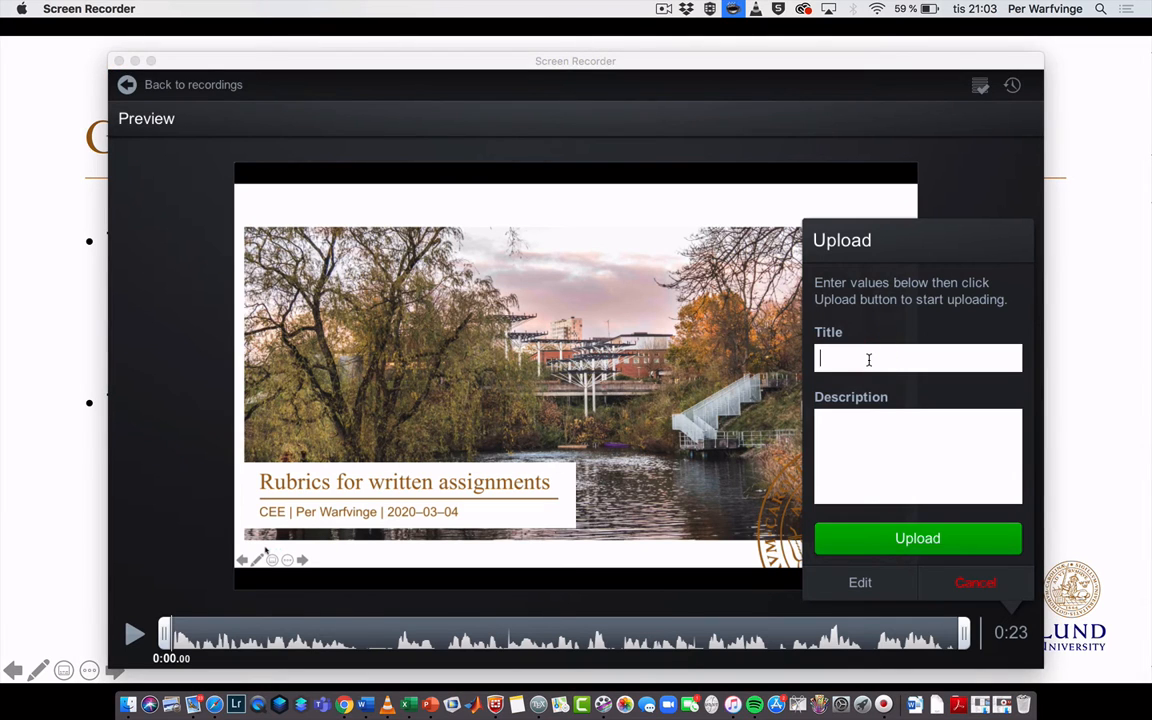
{"action": "type", "text": "Stu"}
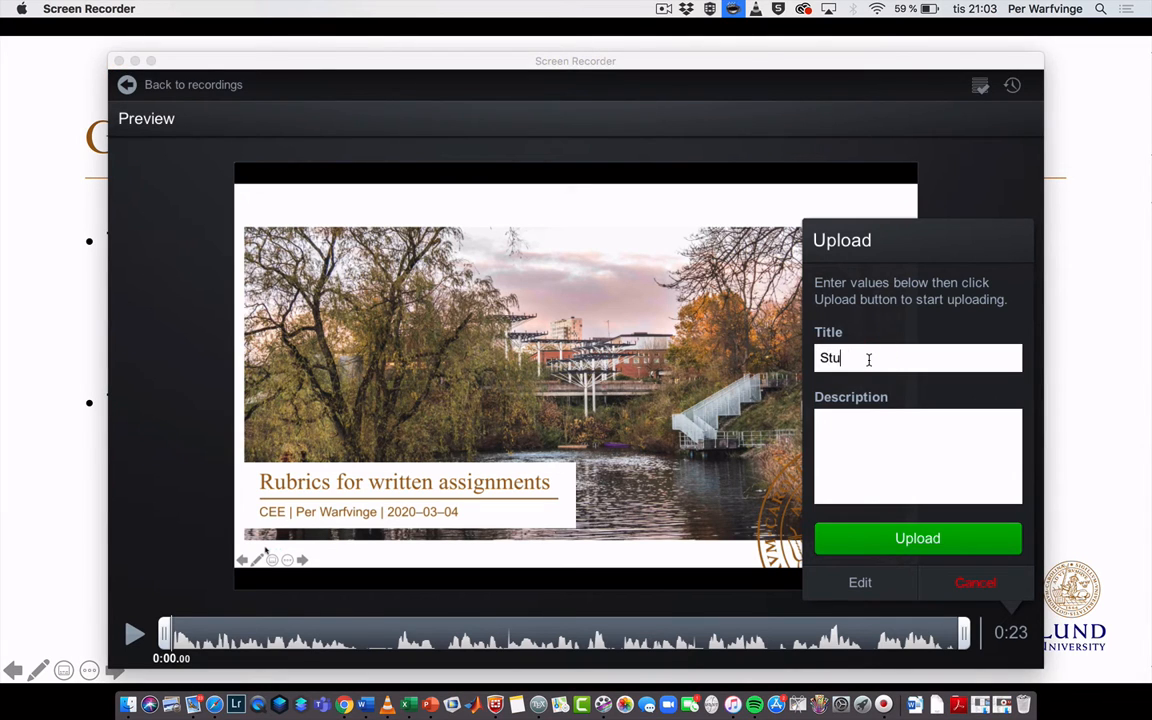
{"action": "type", "text": "dio"}
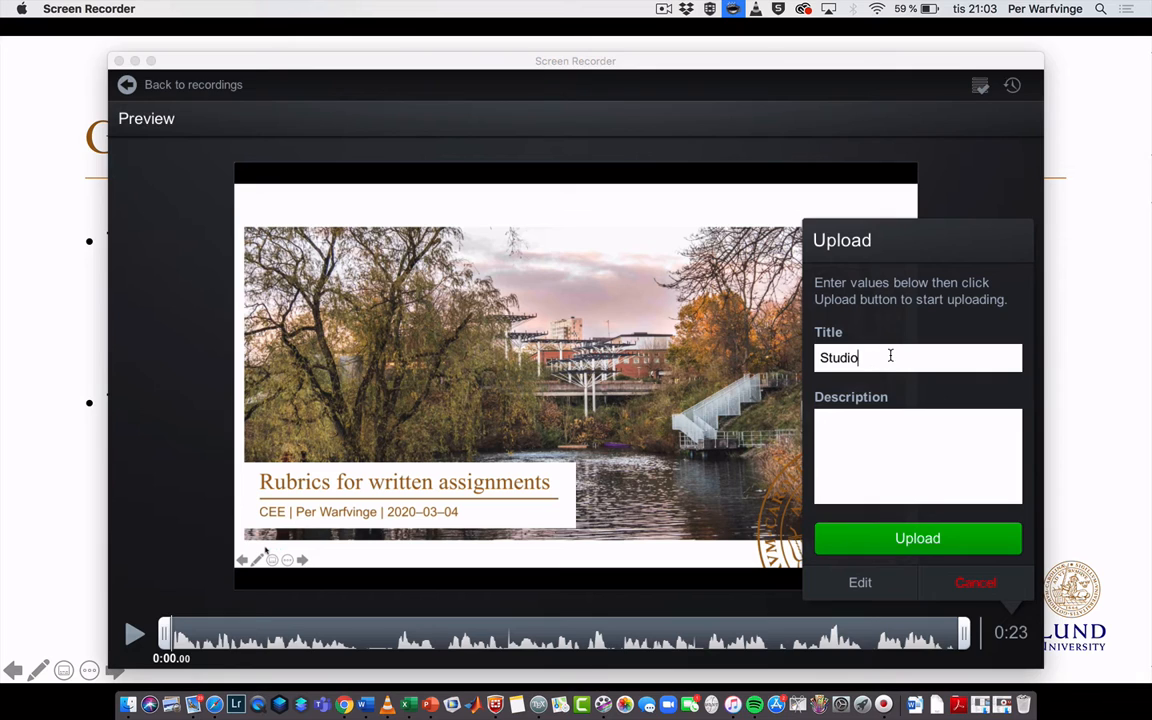
{"action": "type", "text": "demo"}
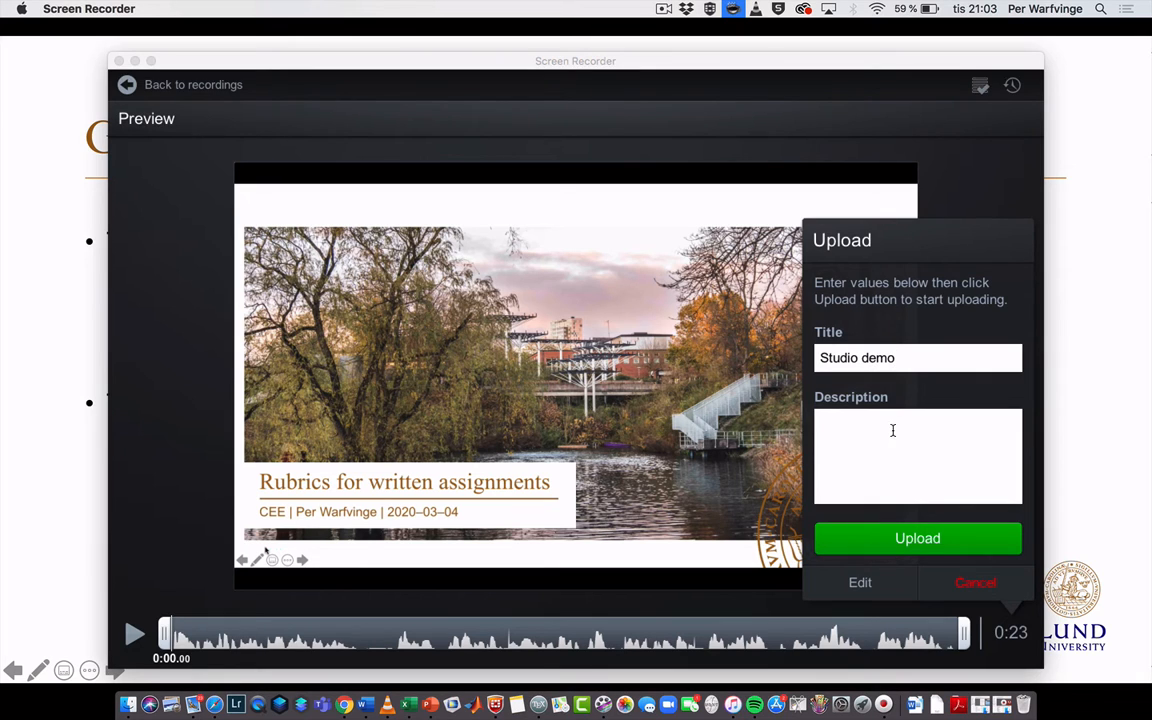
{"action": "type", "text": "xkajcan idjaidja"}
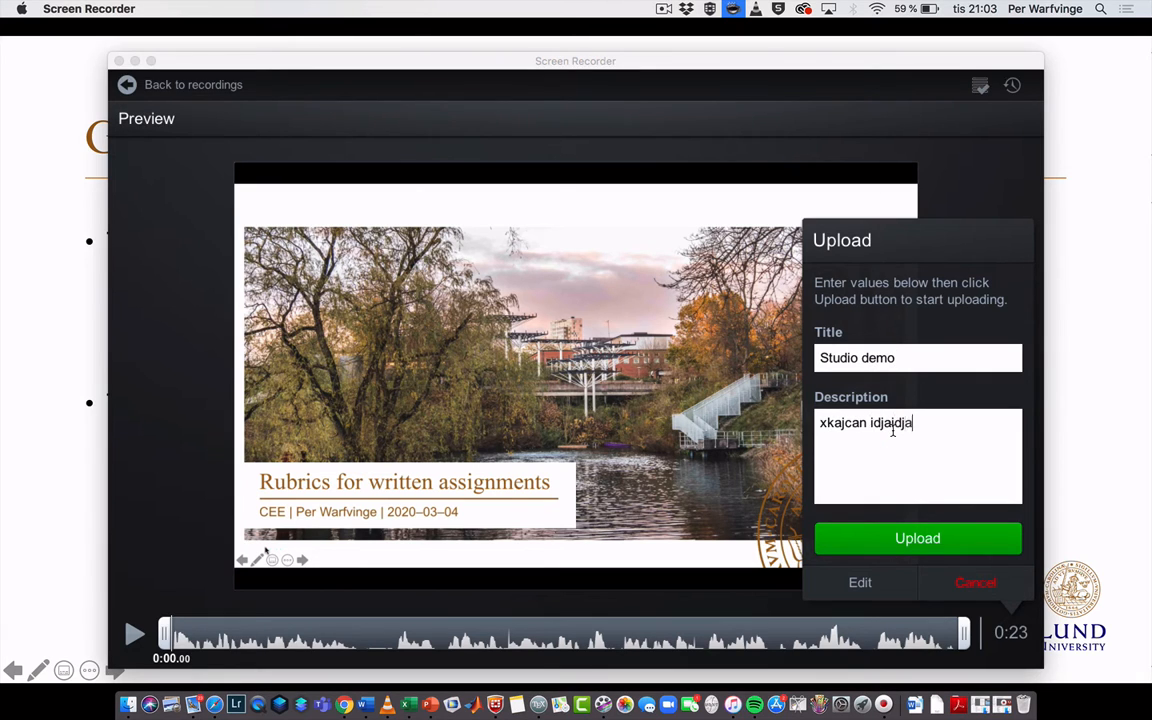
{"action": "mouse_move", "coordinate": [916, 538]}
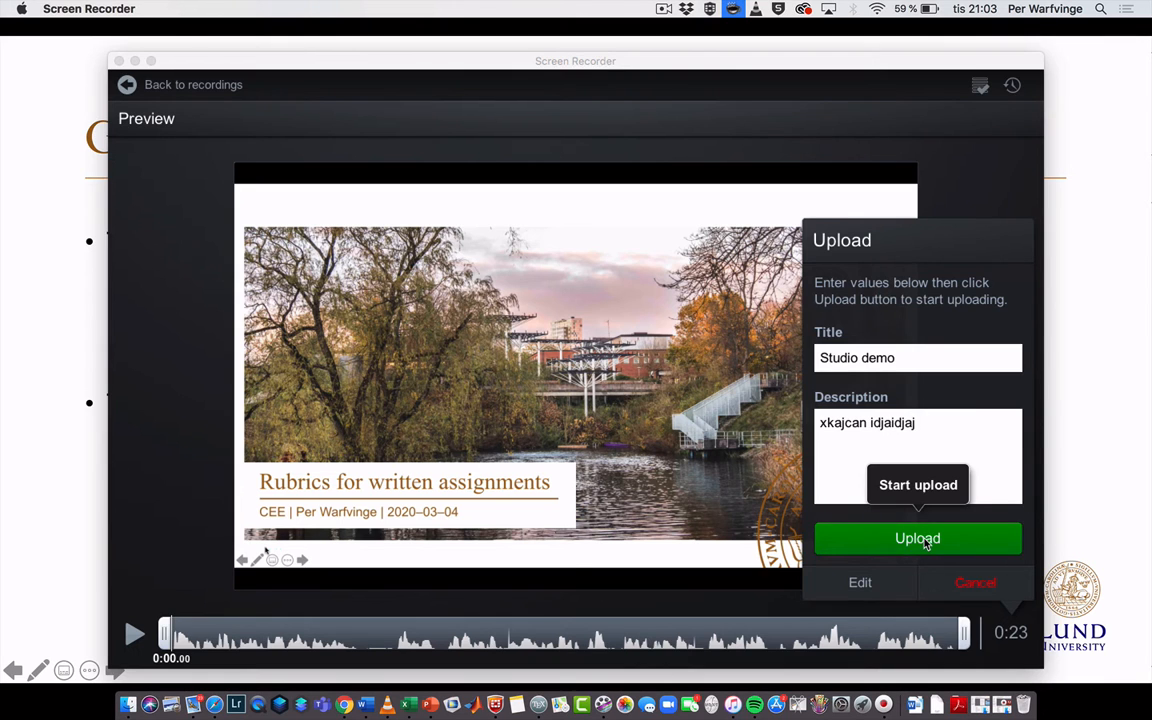
{"action": "left_click", "coordinate": [916, 538]}
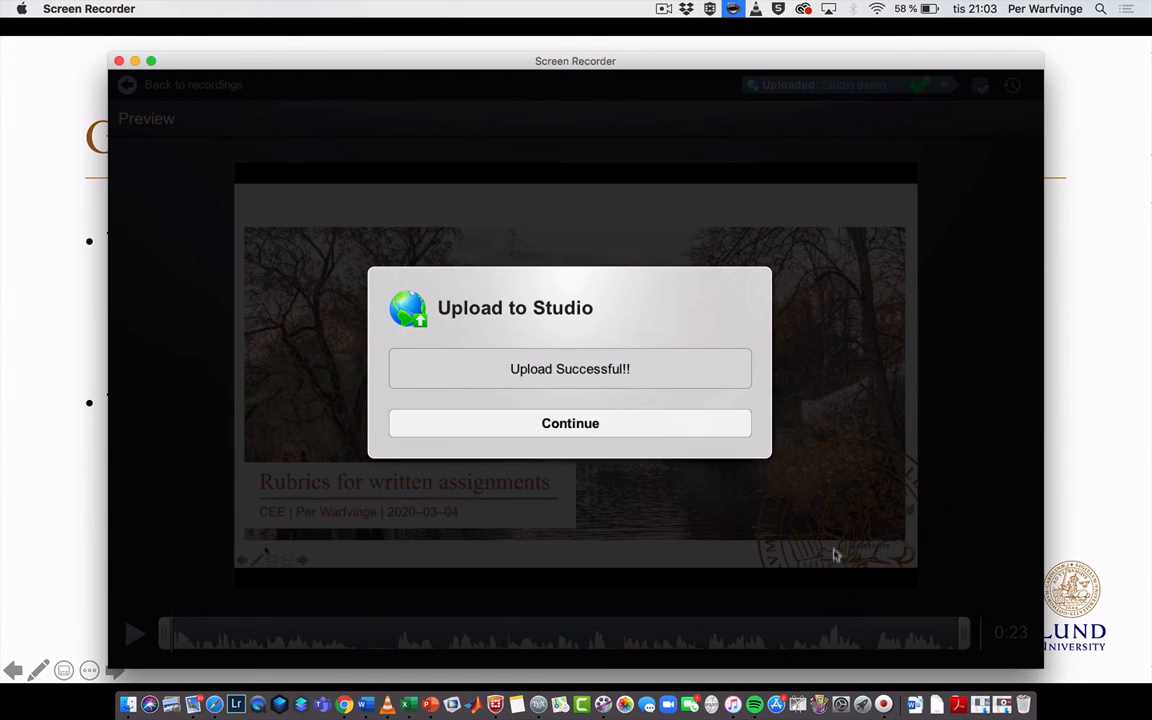
Continue past the Upload Successful dialog back to the Studio uploads list.
{"action": "left_click", "coordinate": [570, 422]}
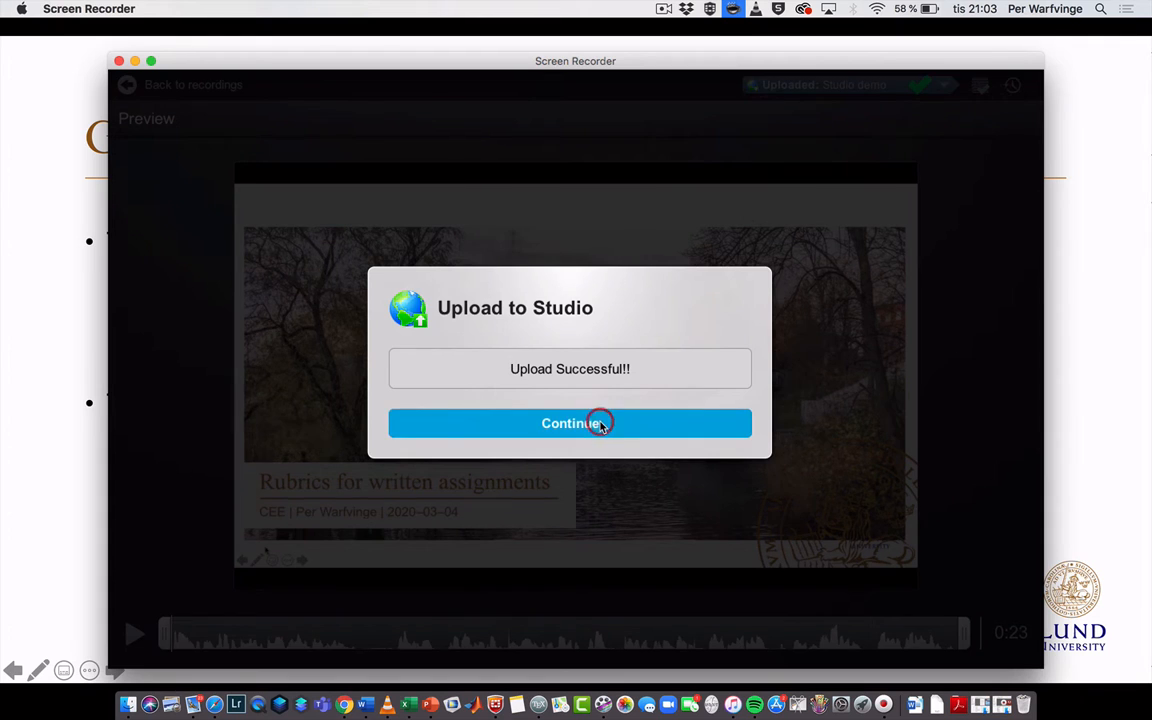
{"action": "left_click", "coordinate": [570, 424]}
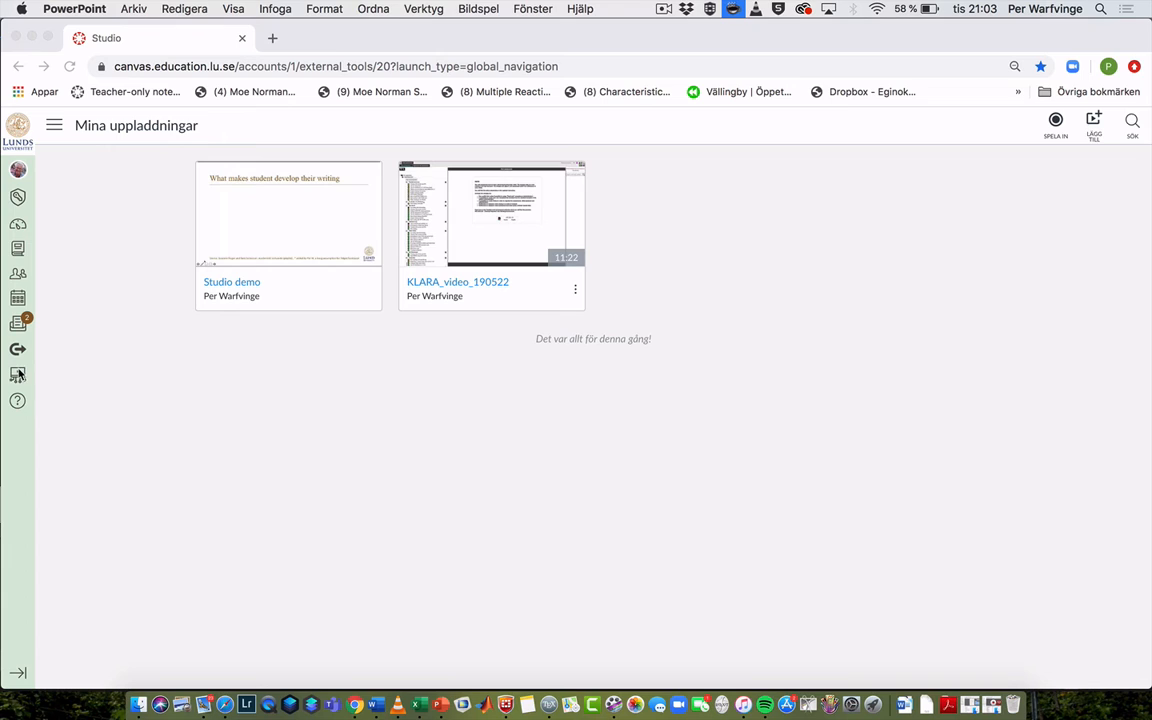
{"action": "mouse_move", "coordinate": [192, 228]}
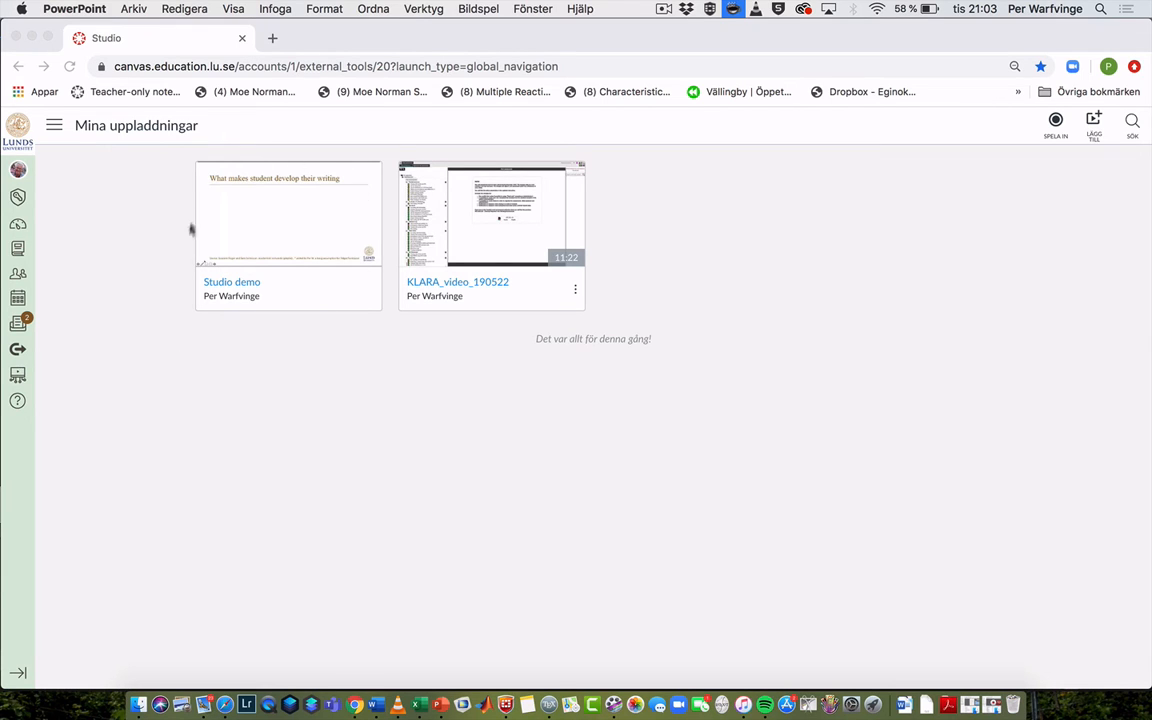
{"action": "mouse_move", "coordinate": [320, 202]}
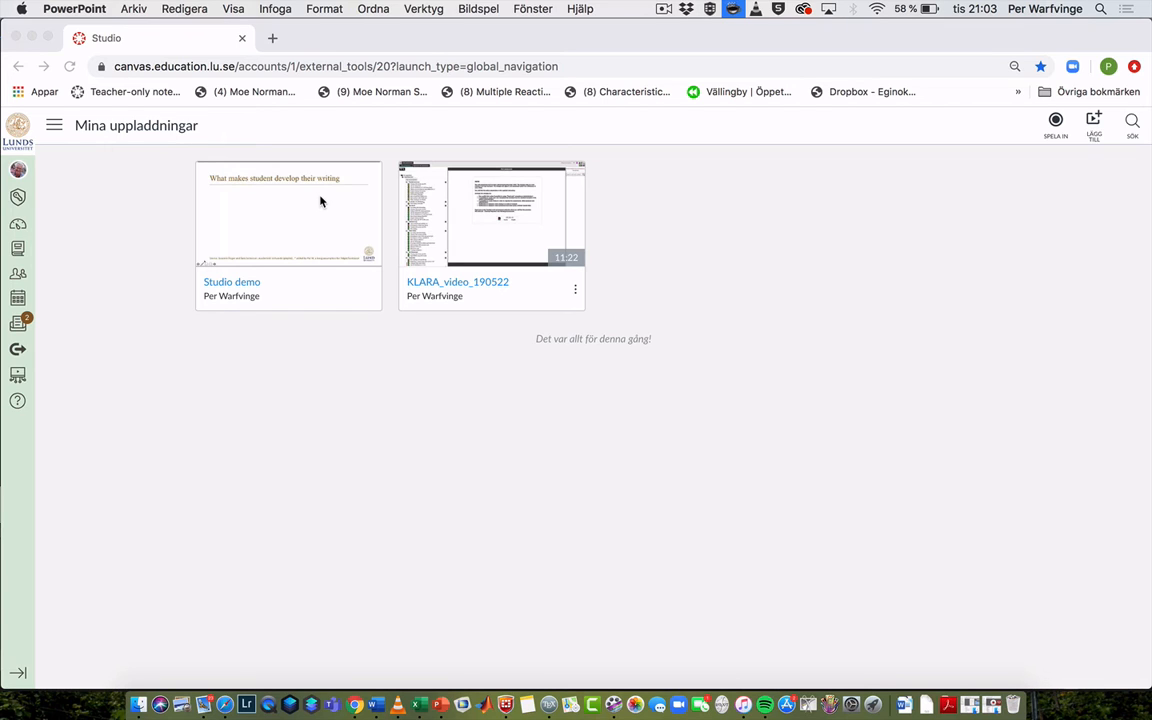
{"action": "mouse_move", "coordinate": [16, 248]}
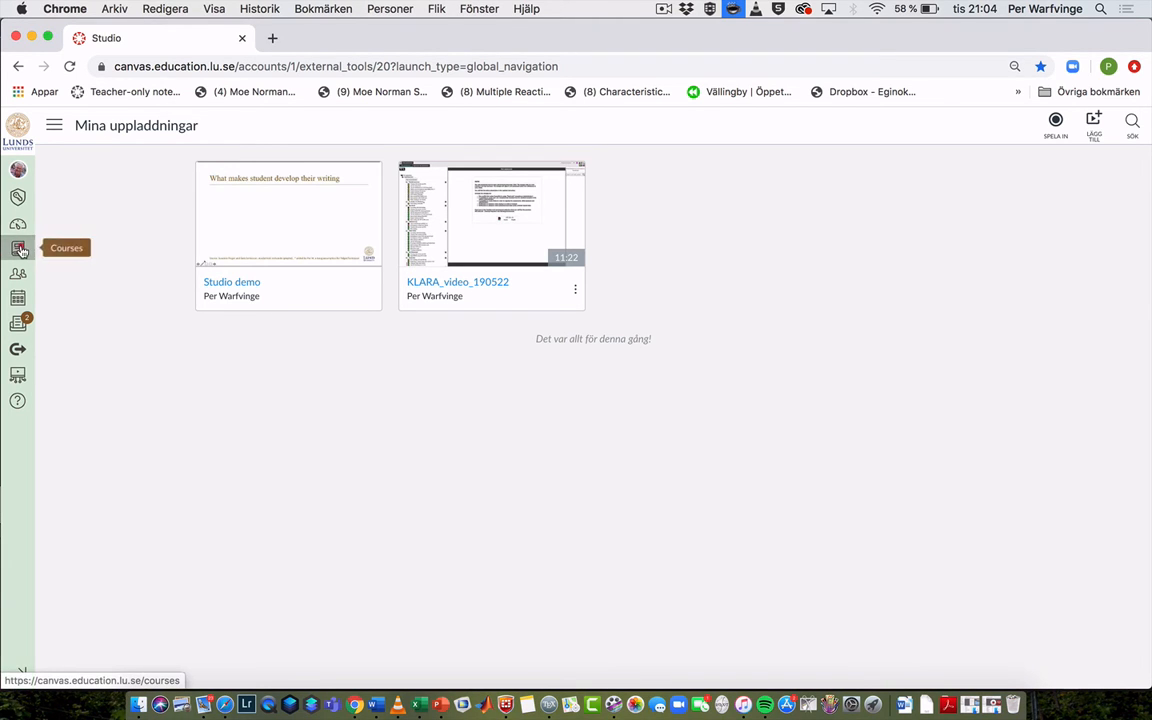
Go to Modules in Developing and leading courses at LTH and add an item to Course development project.
{"action": "left_click", "coordinate": [18, 248]}
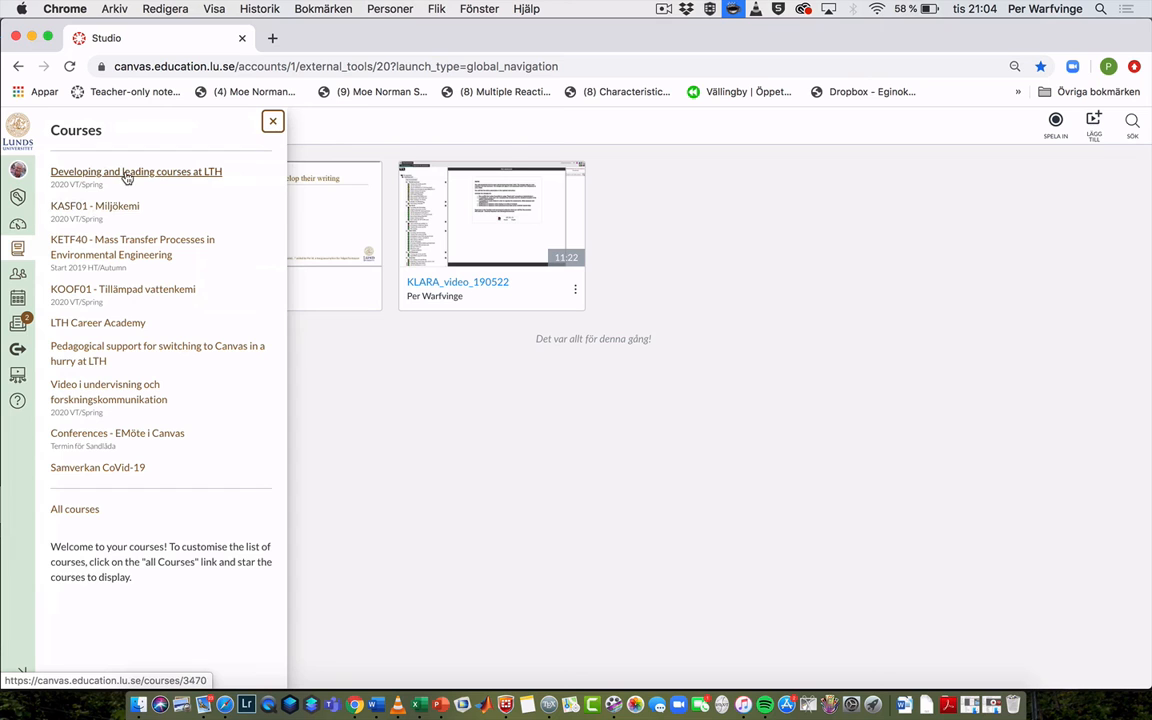
{"action": "left_click", "coordinate": [136, 172]}
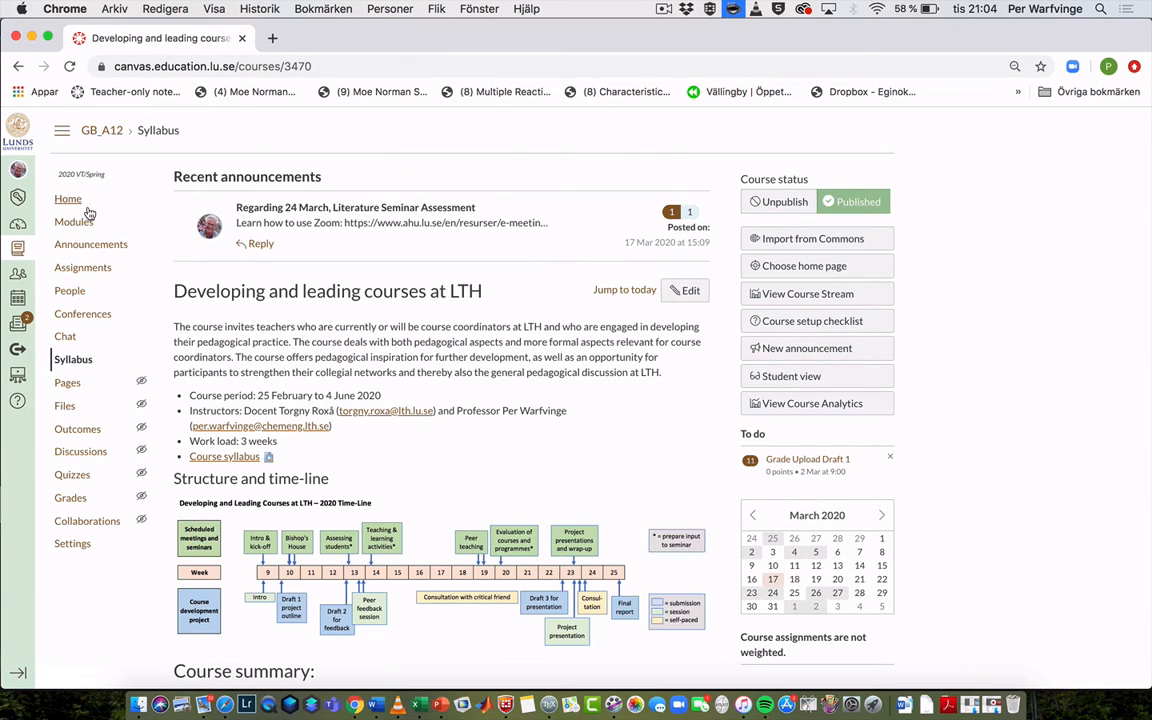
{"action": "left_click", "coordinate": [74, 220]}
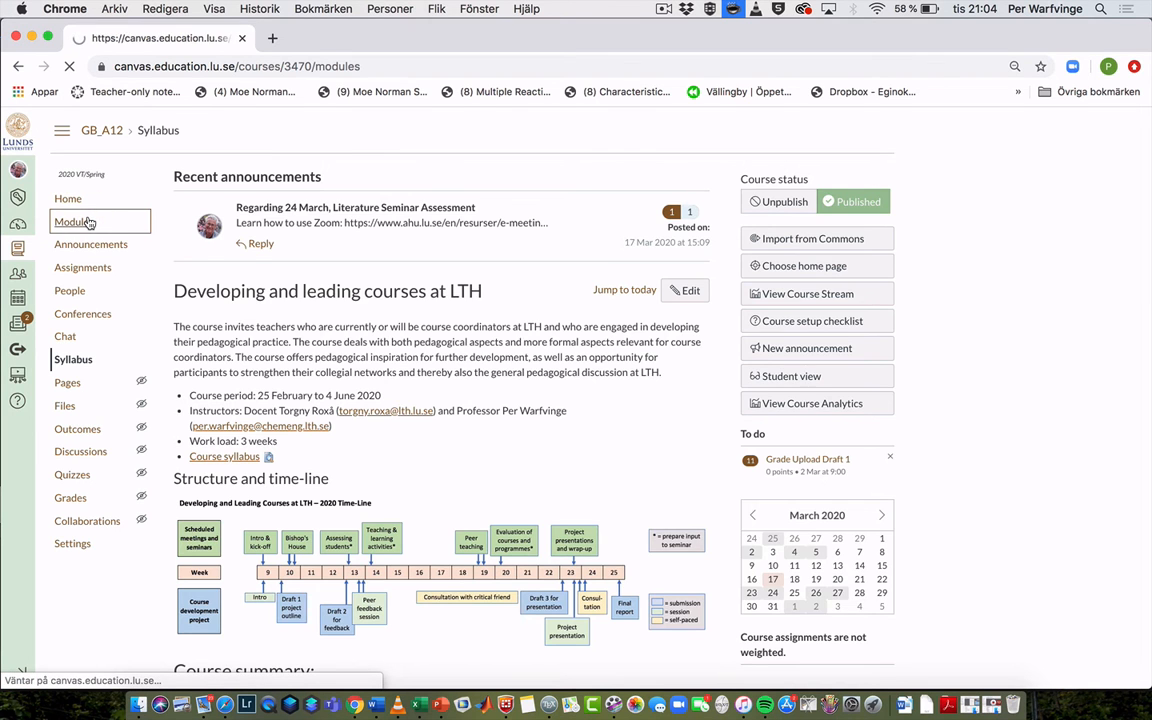
{"action": "left_click", "coordinate": [72, 220]}
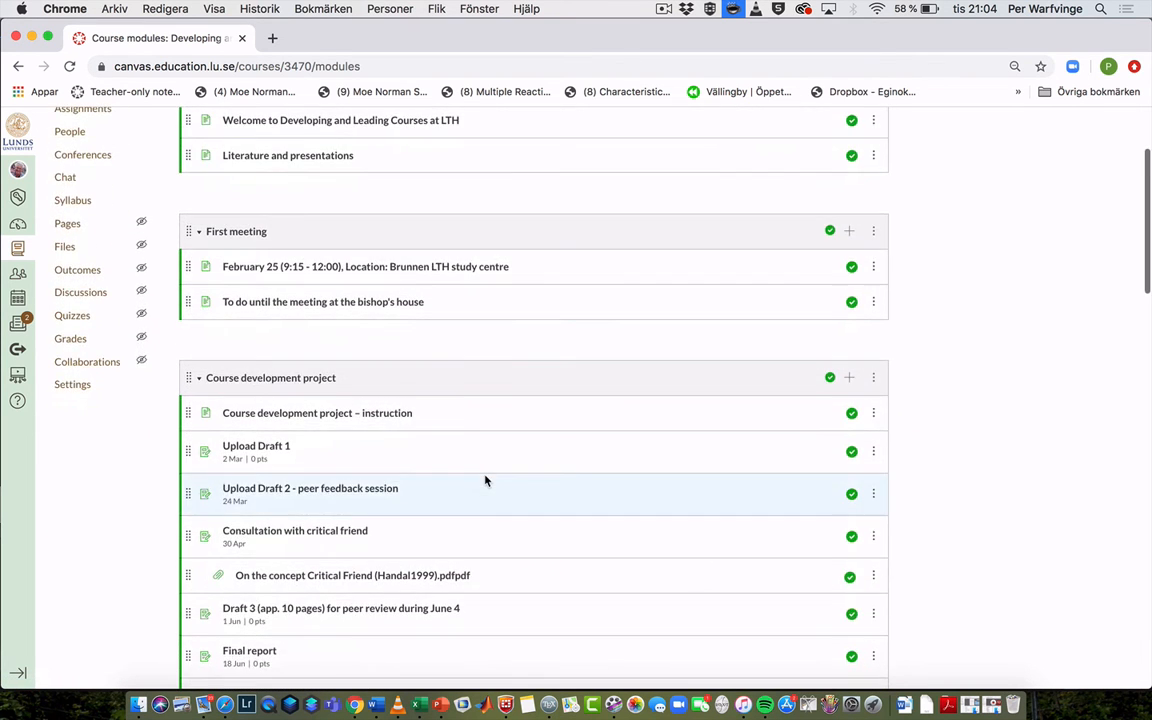
{"action": "scroll", "scroll_direction": "down", "scroll_amount": 3}
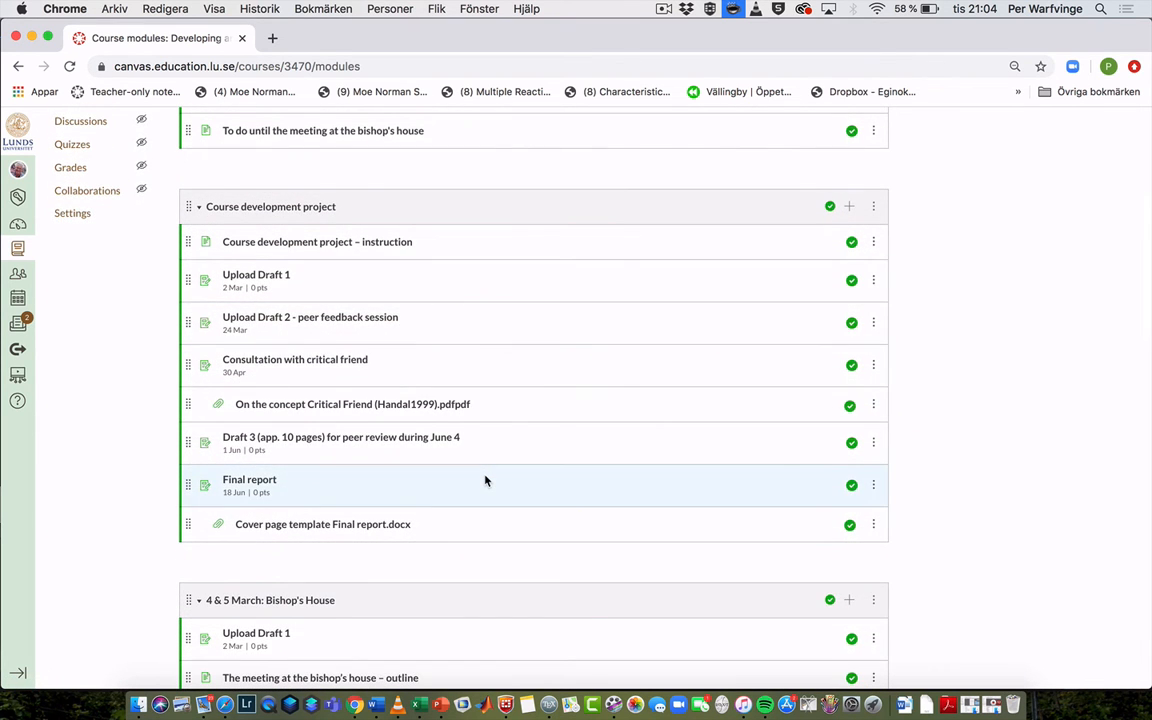
{"action": "mouse_move", "coordinate": [380, 488]}
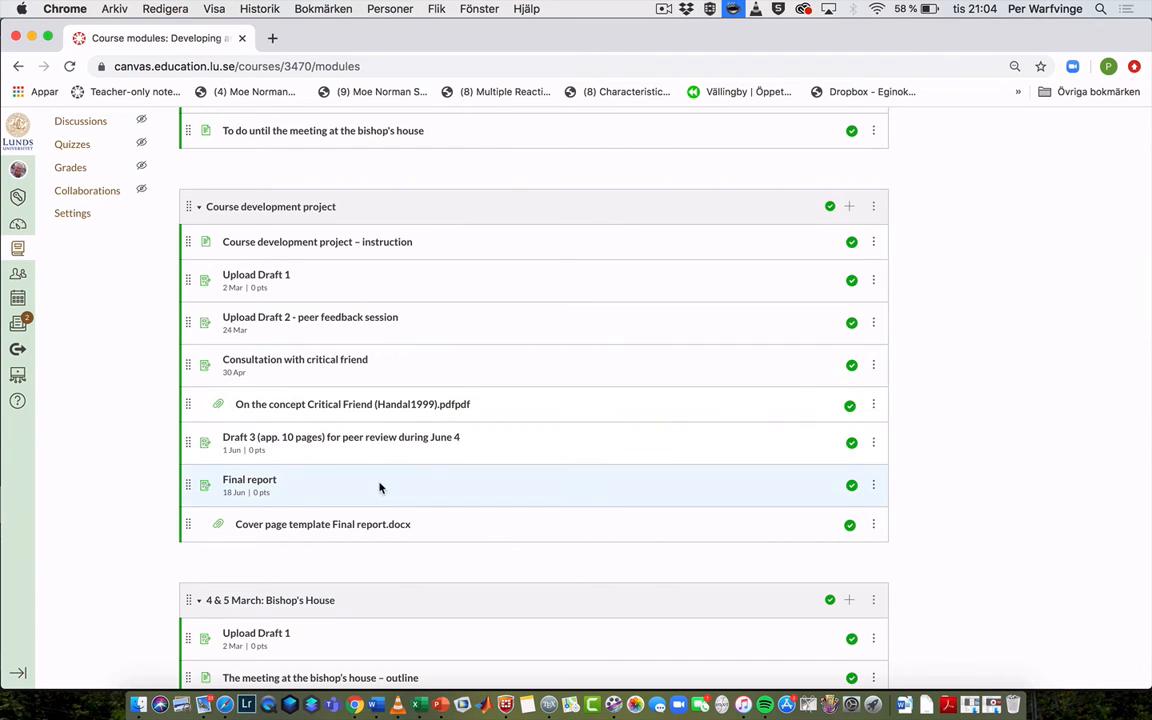
{"action": "left_click", "coordinate": [848, 206]}
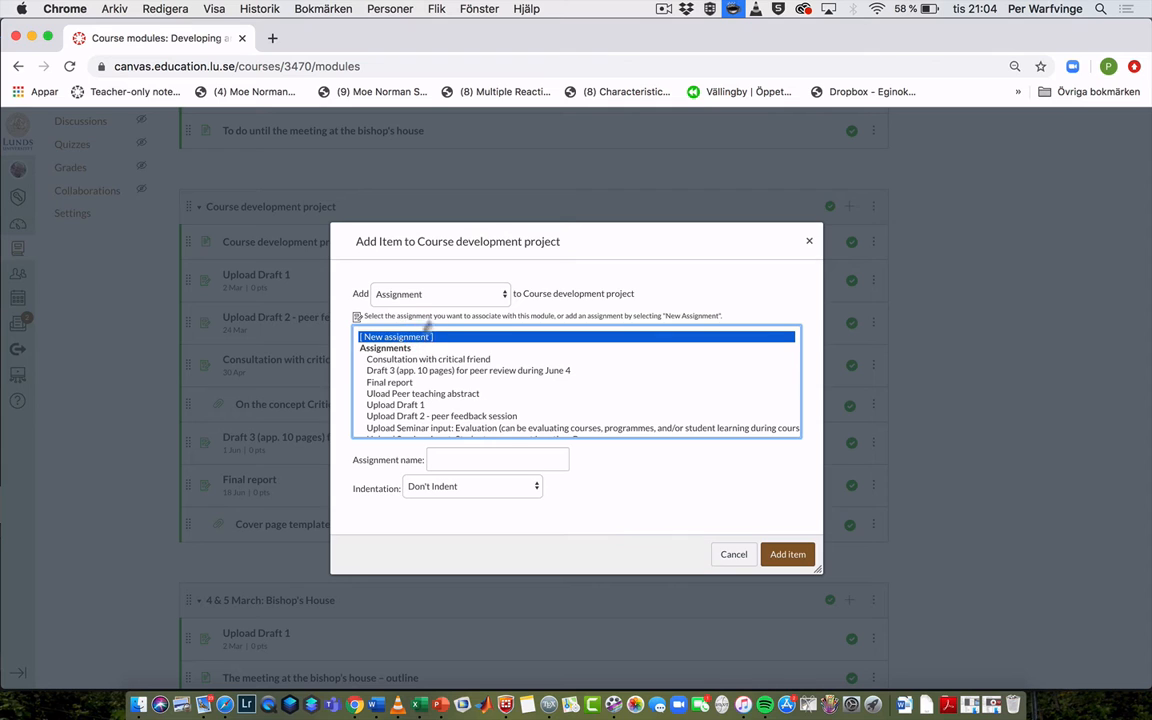
Add a new Page named 'Studie demo page' to the module.
{"action": "left_click", "coordinate": [438, 292]}
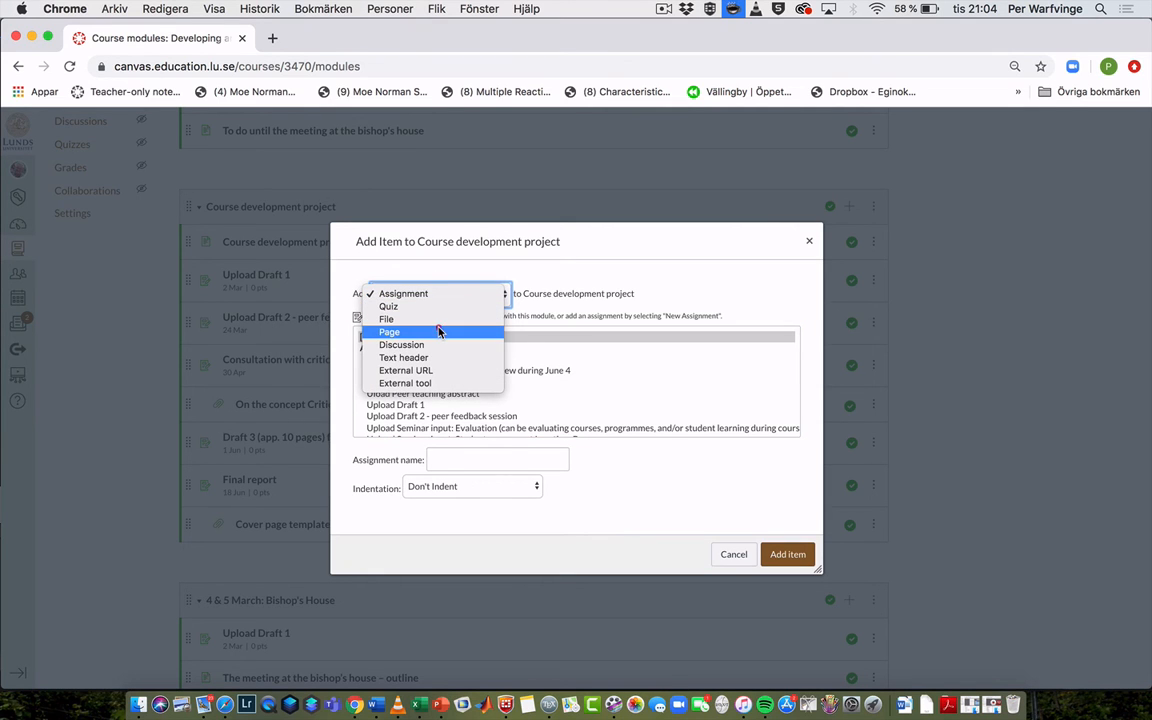
{"action": "left_click", "coordinate": [388, 332]}
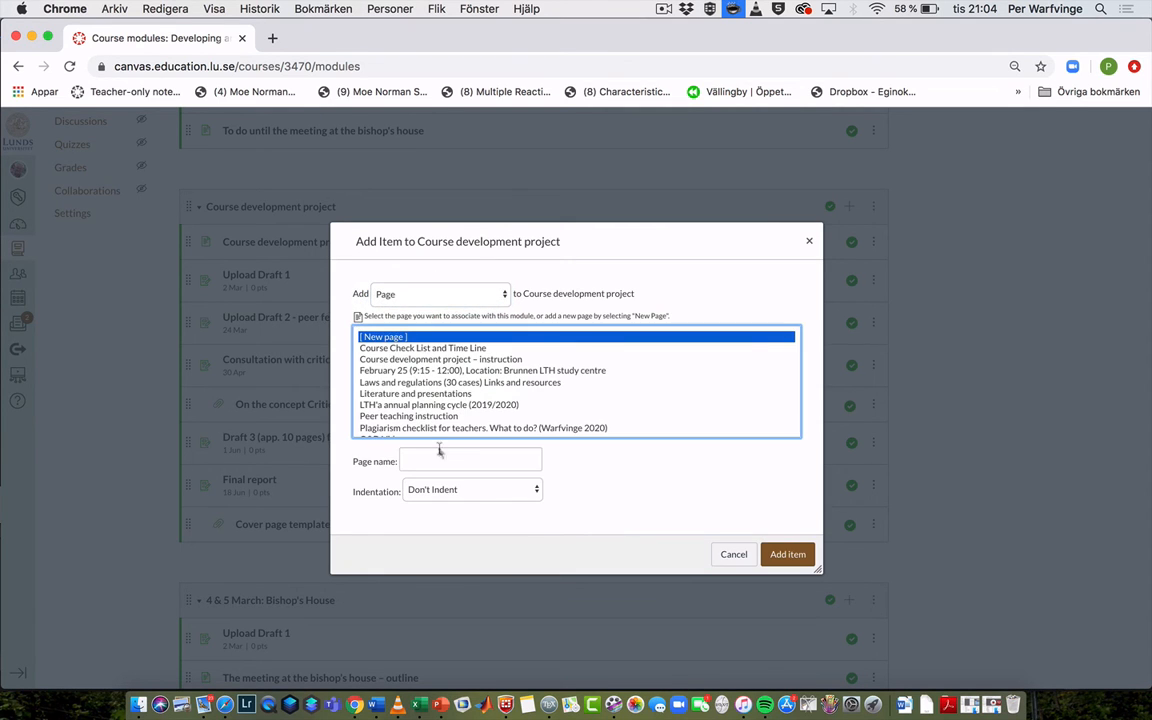
{"action": "type", "text": "St"}
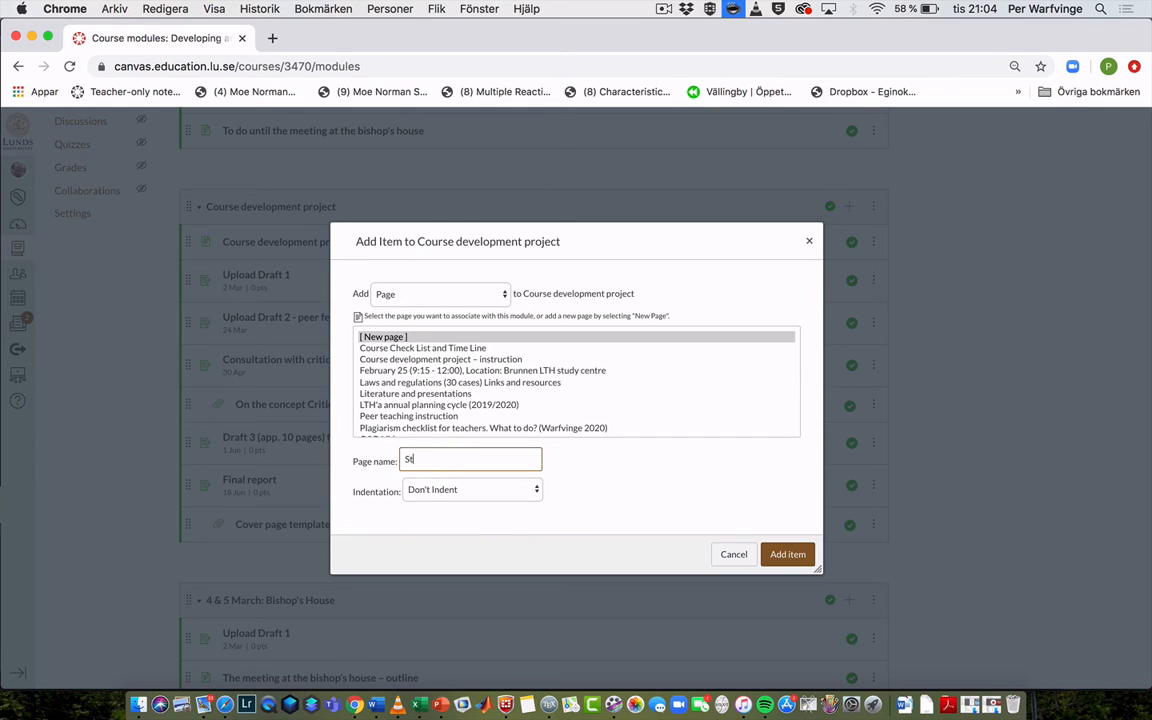
{"action": "type", "text": "Studie demo"}
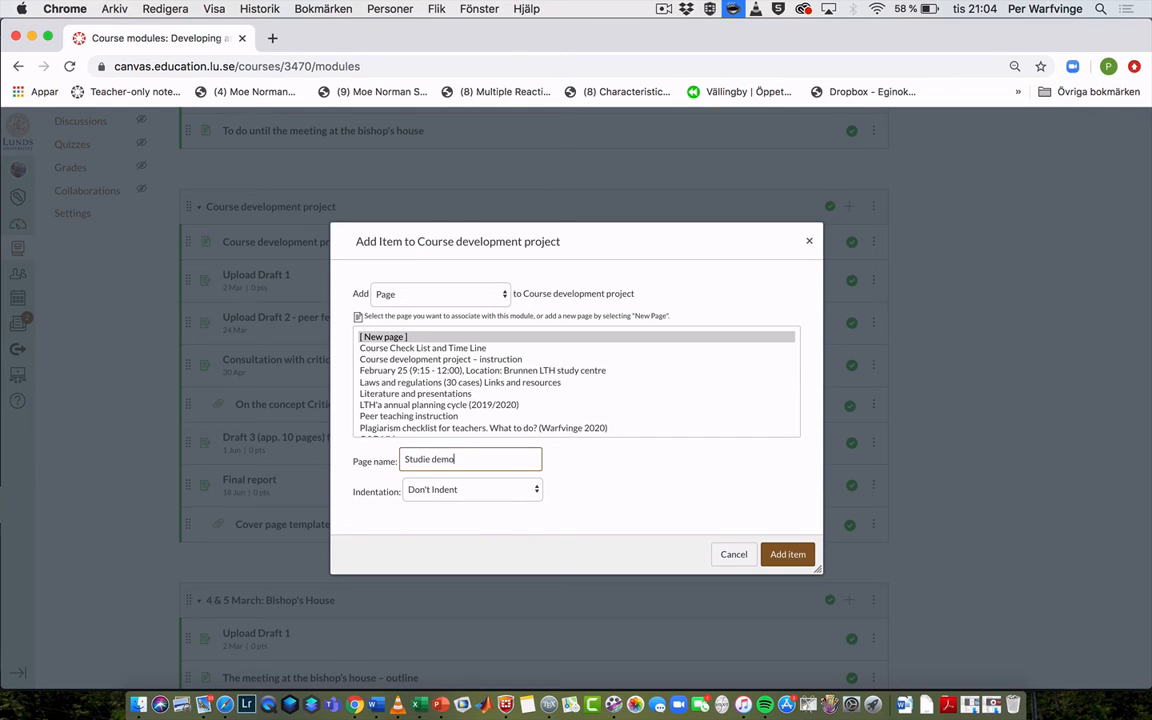
{"action": "type", "text": "page"}
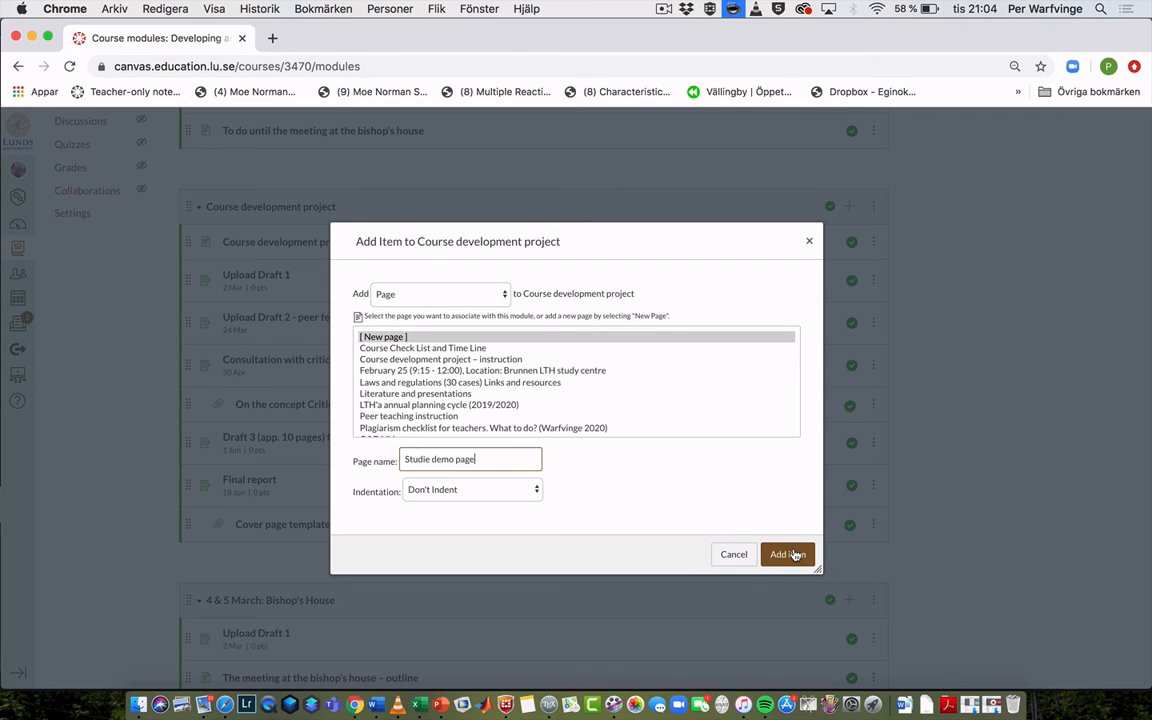
{"action": "mouse_move", "coordinate": [796, 556]}
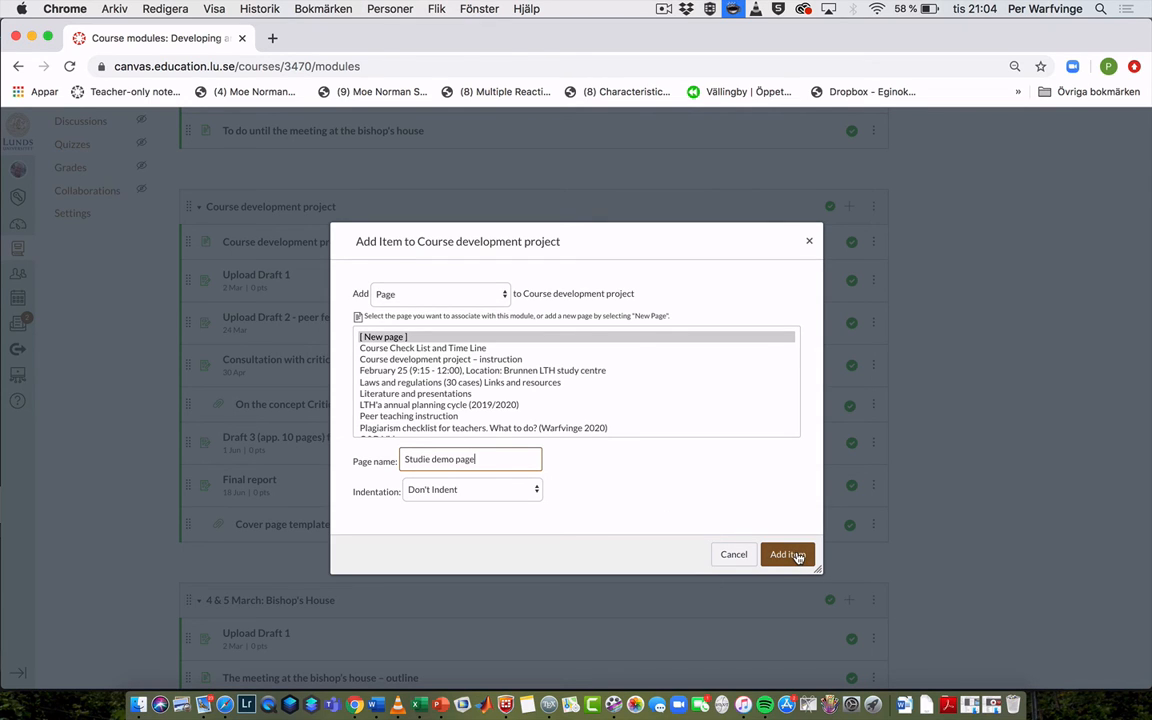
{"action": "left_click", "coordinate": [788, 554]}
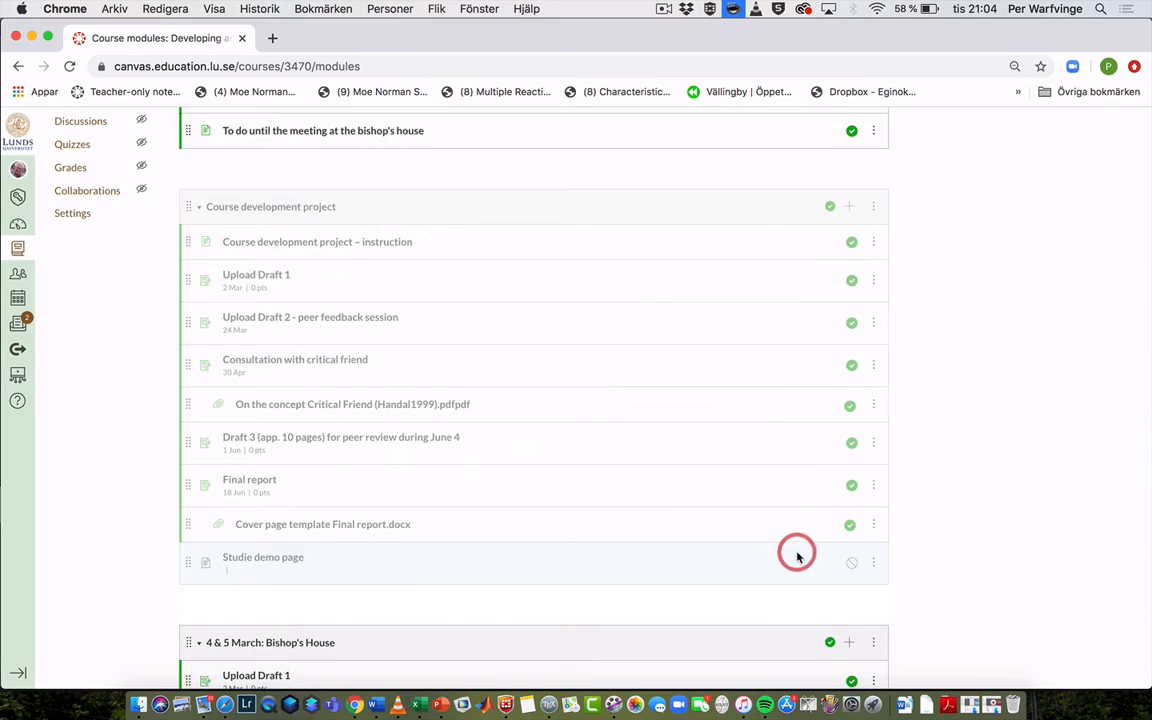
{"action": "mouse_move", "coordinate": [284, 564]}
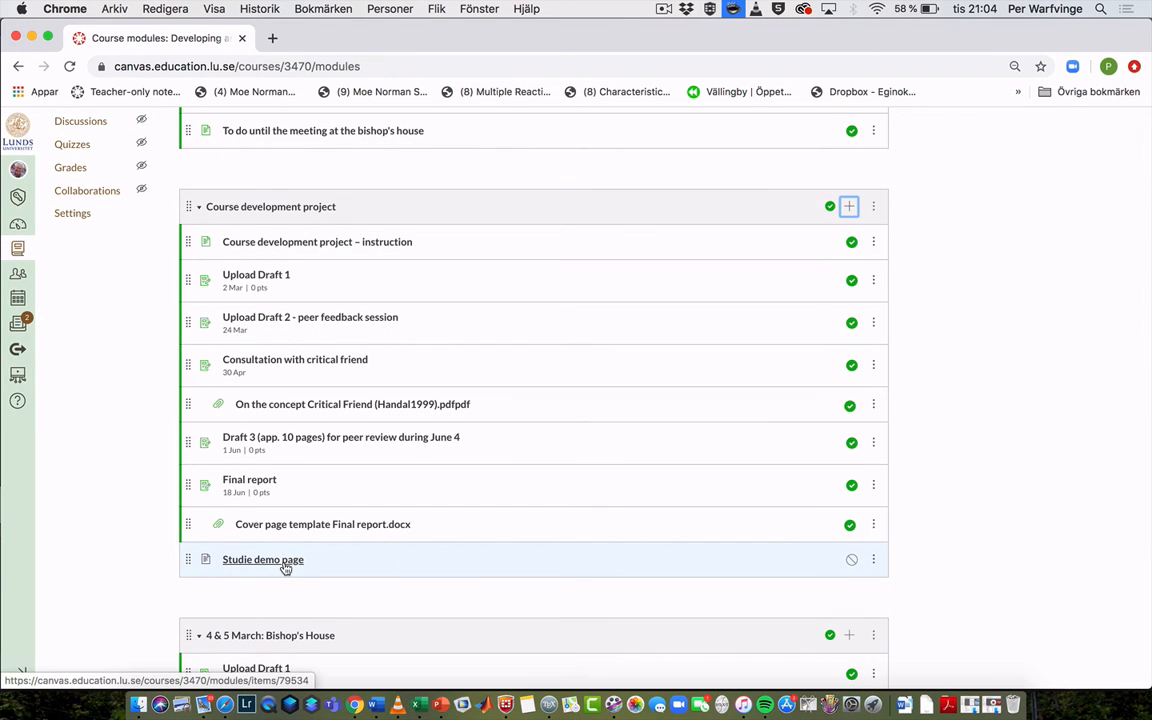
Open the newly added Studie demo page.
{"action": "left_click", "coordinate": [262, 560]}
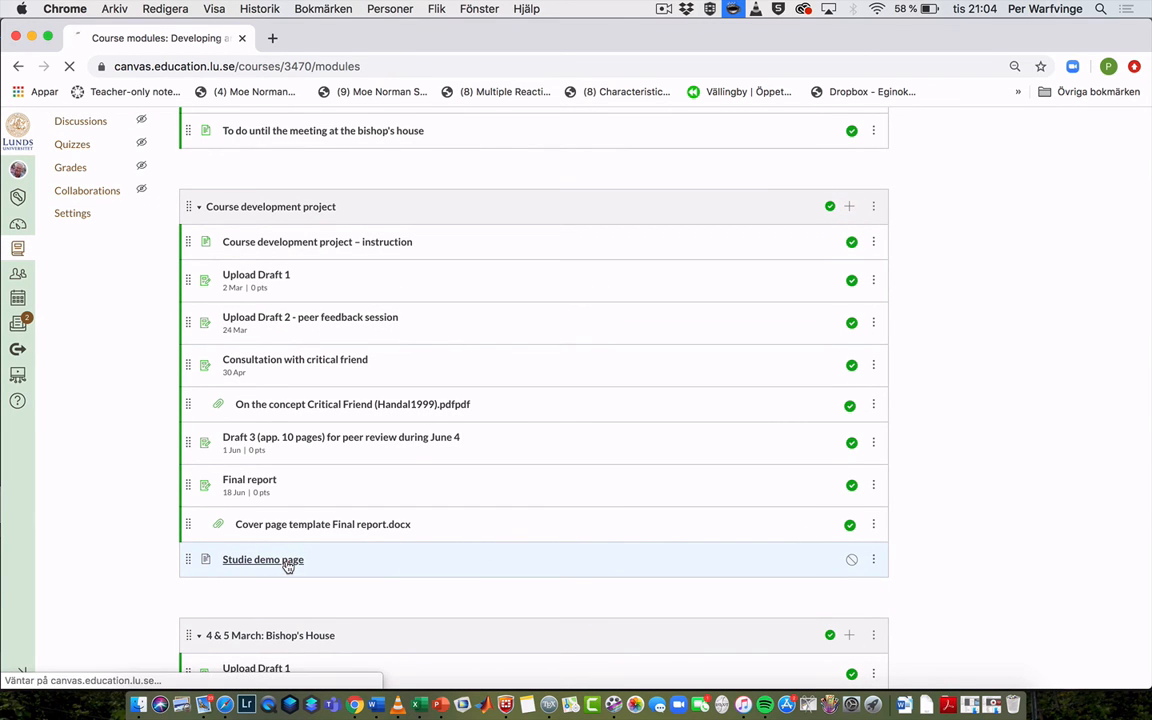
{"action": "left_click", "coordinate": [262, 560]}
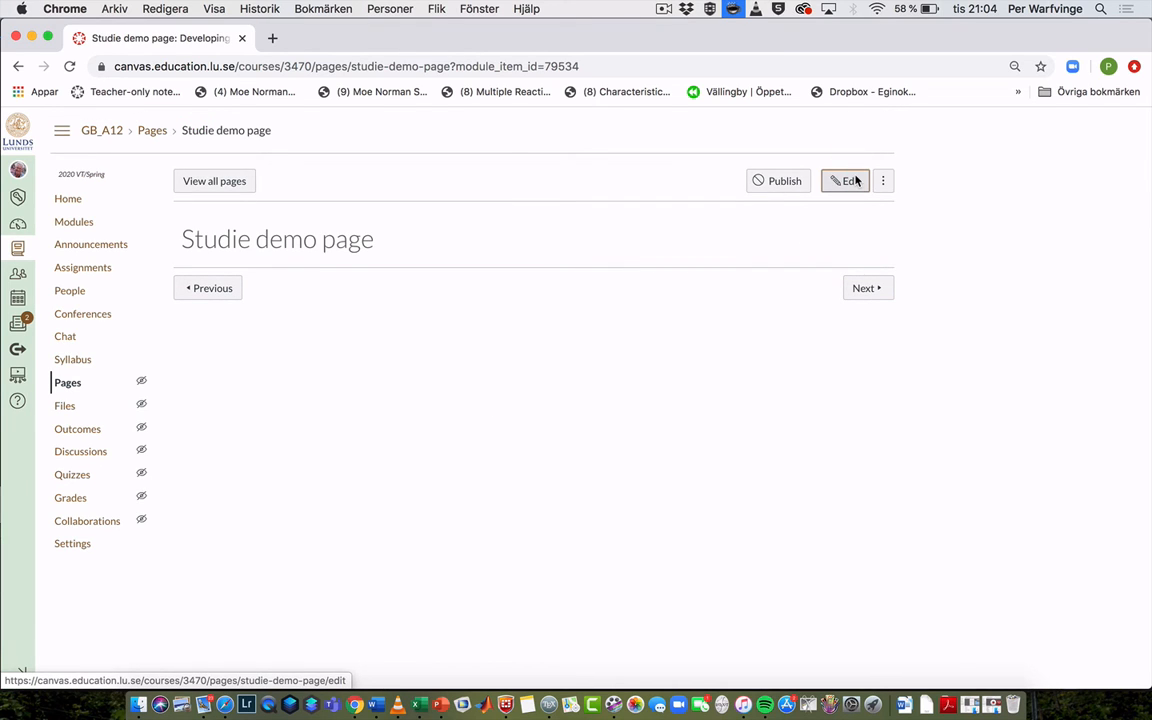
Edit the page and embed the Studio demo video via the Studio external tool.
{"action": "left_click", "coordinate": [844, 180]}
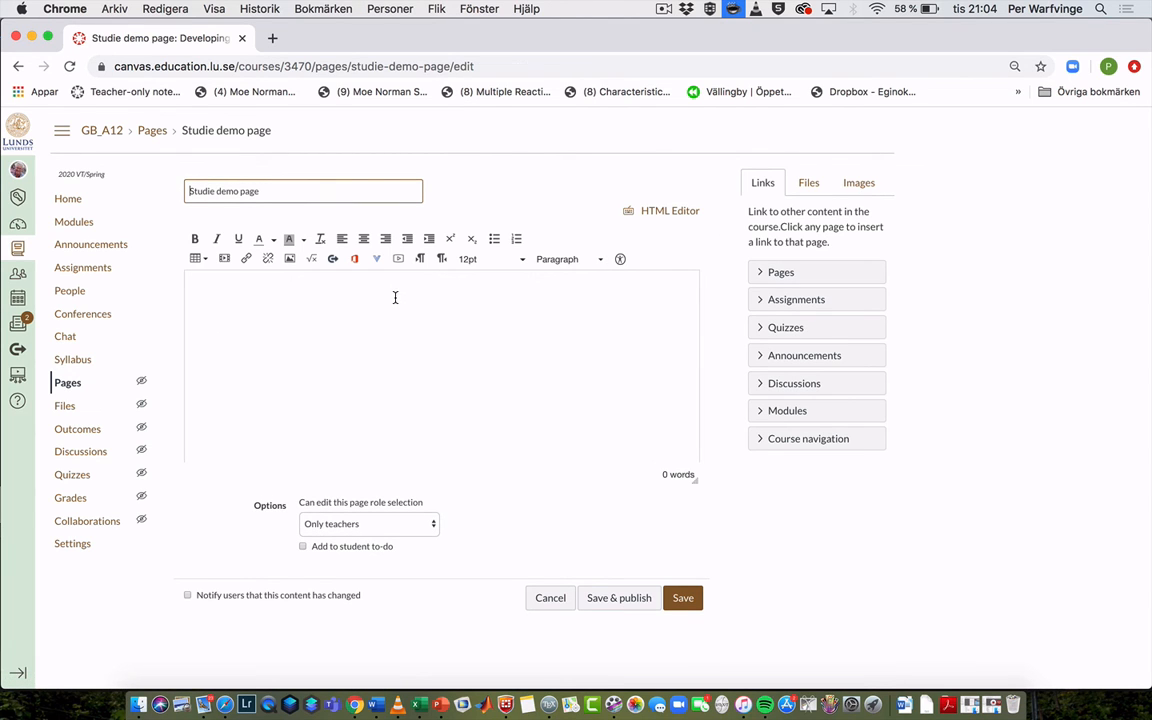
{"action": "mouse_move", "coordinate": [380, 276]}
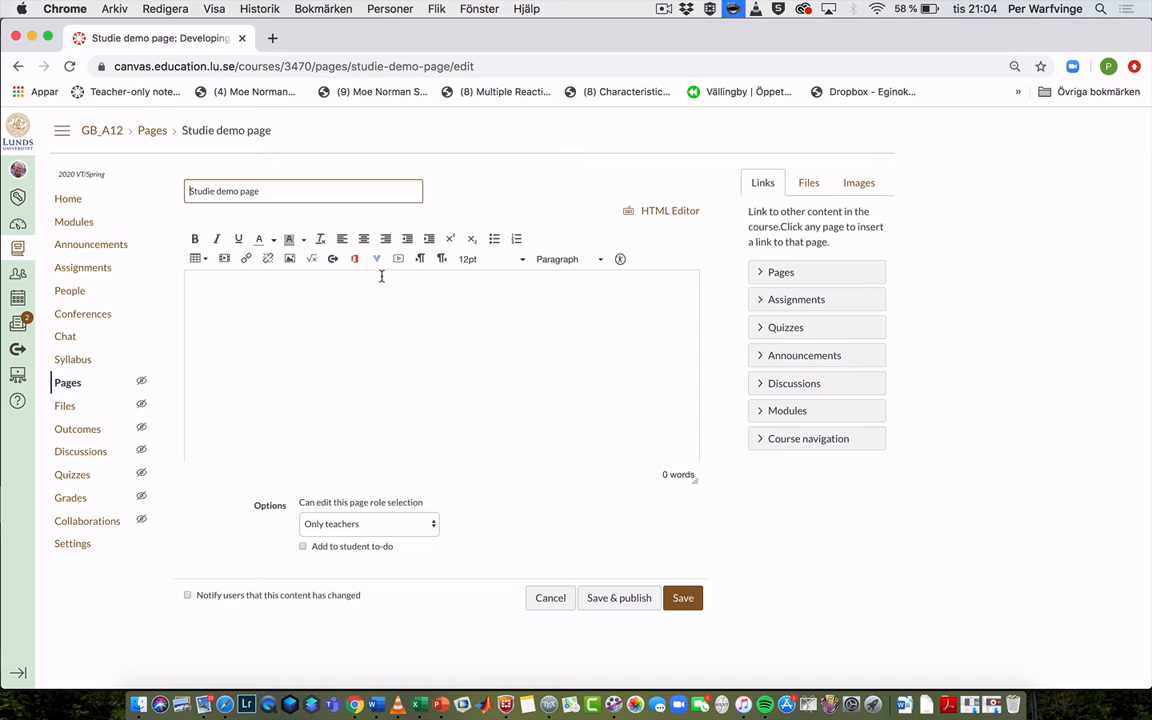
{"action": "mouse_move", "coordinate": [376, 260]}
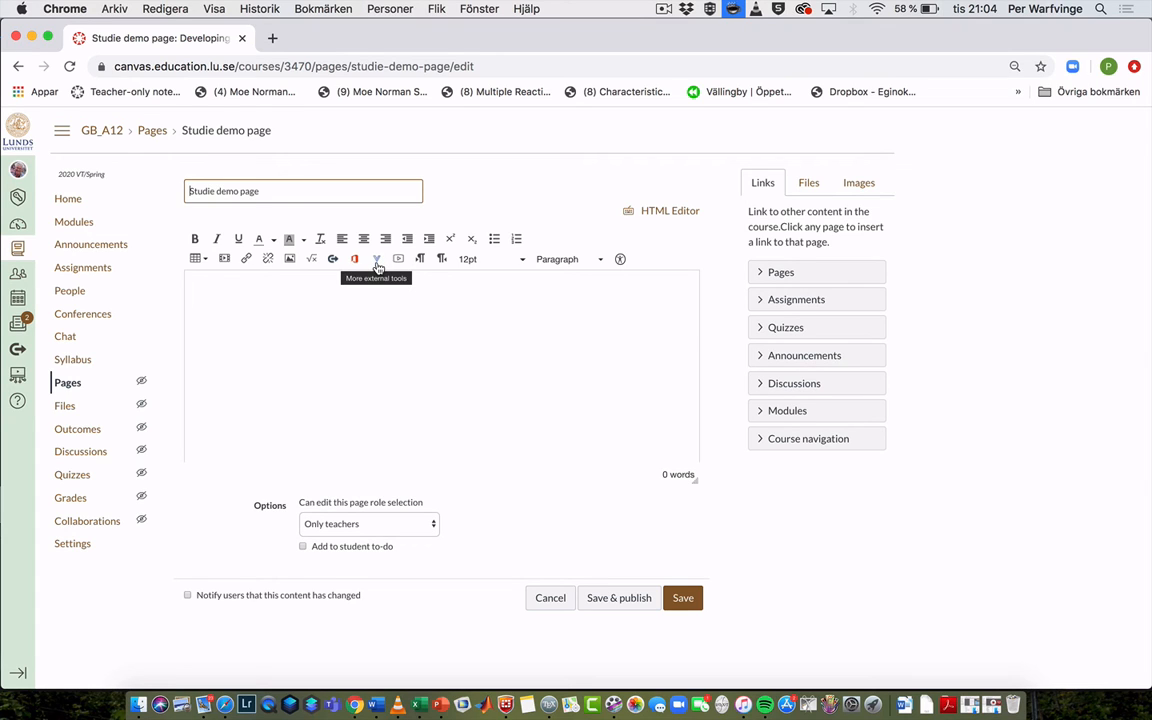
{"action": "left_click", "coordinate": [376, 260]}
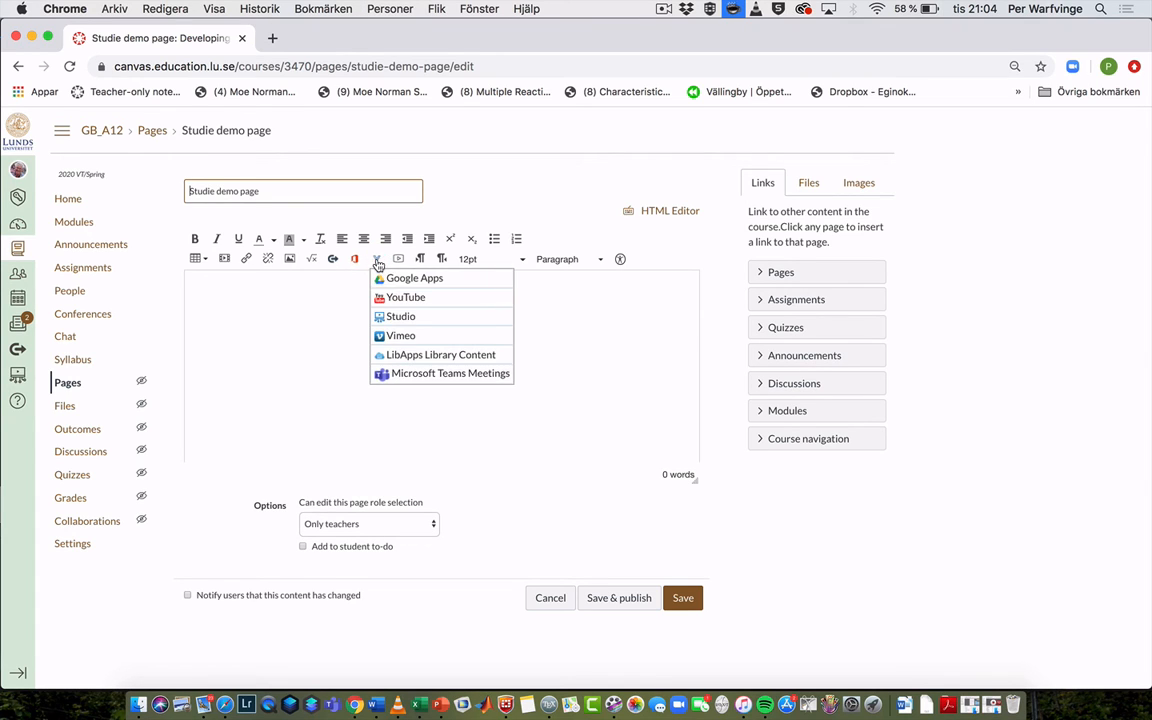
{"action": "left_click", "coordinate": [400, 316]}
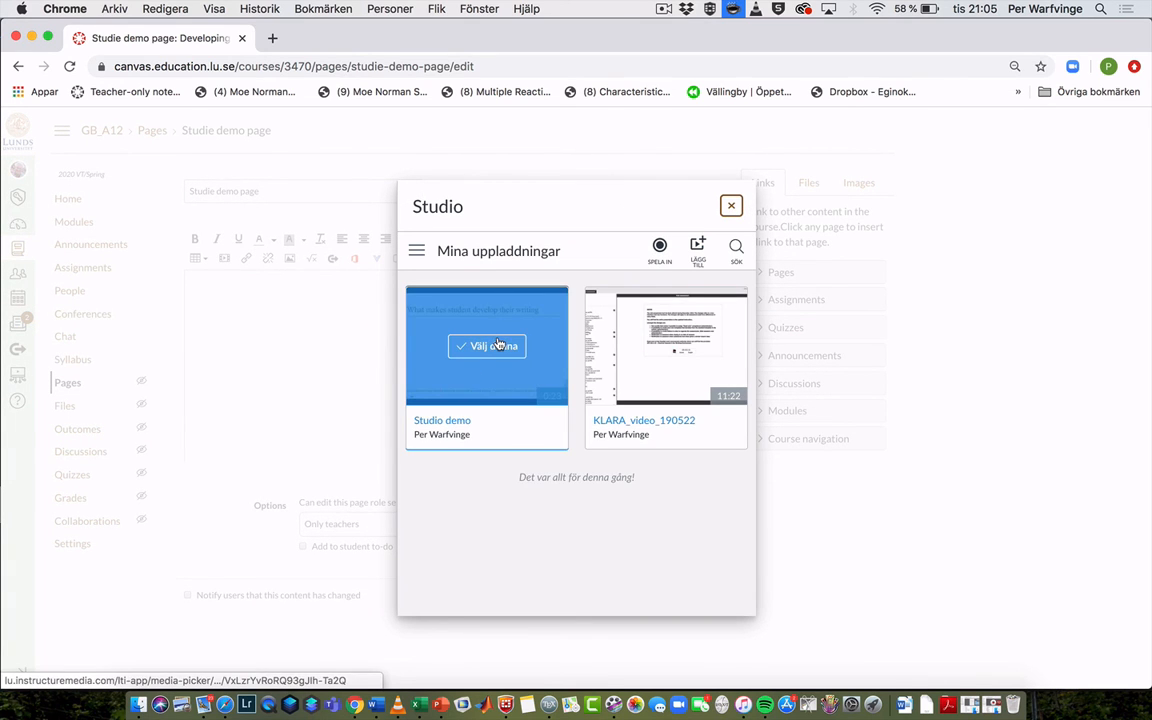
{"action": "left_click", "coordinate": [488, 346]}
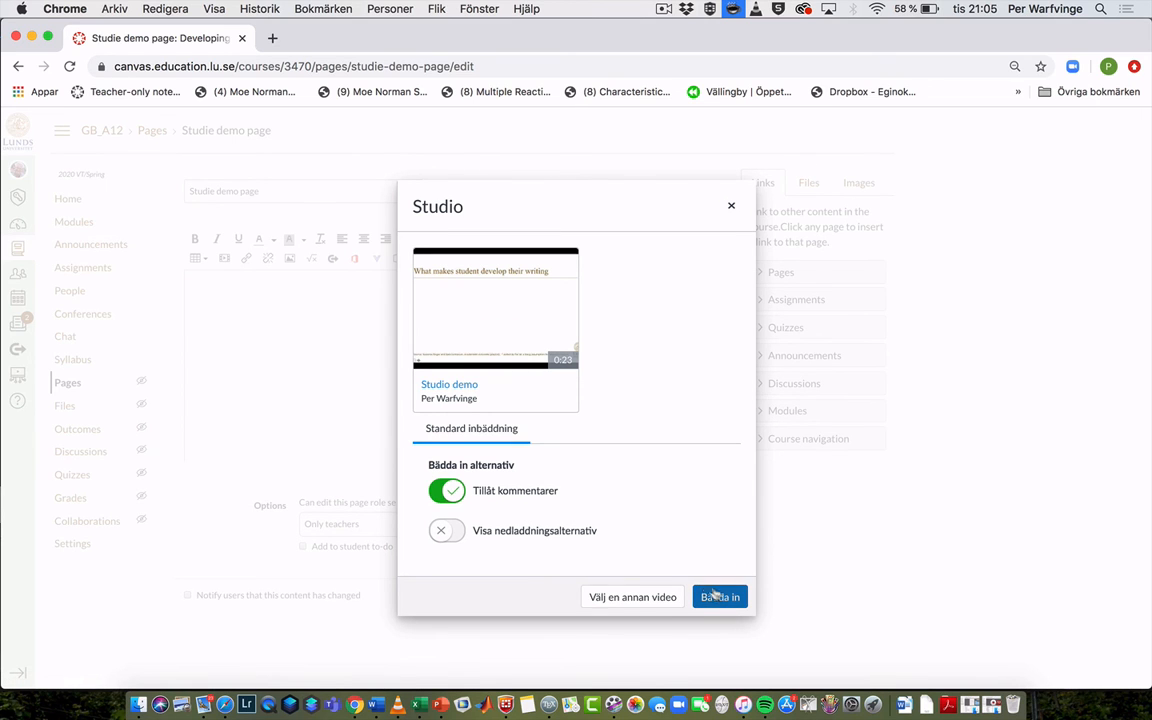
{"action": "left_click", "coordinate": [720, 596]}
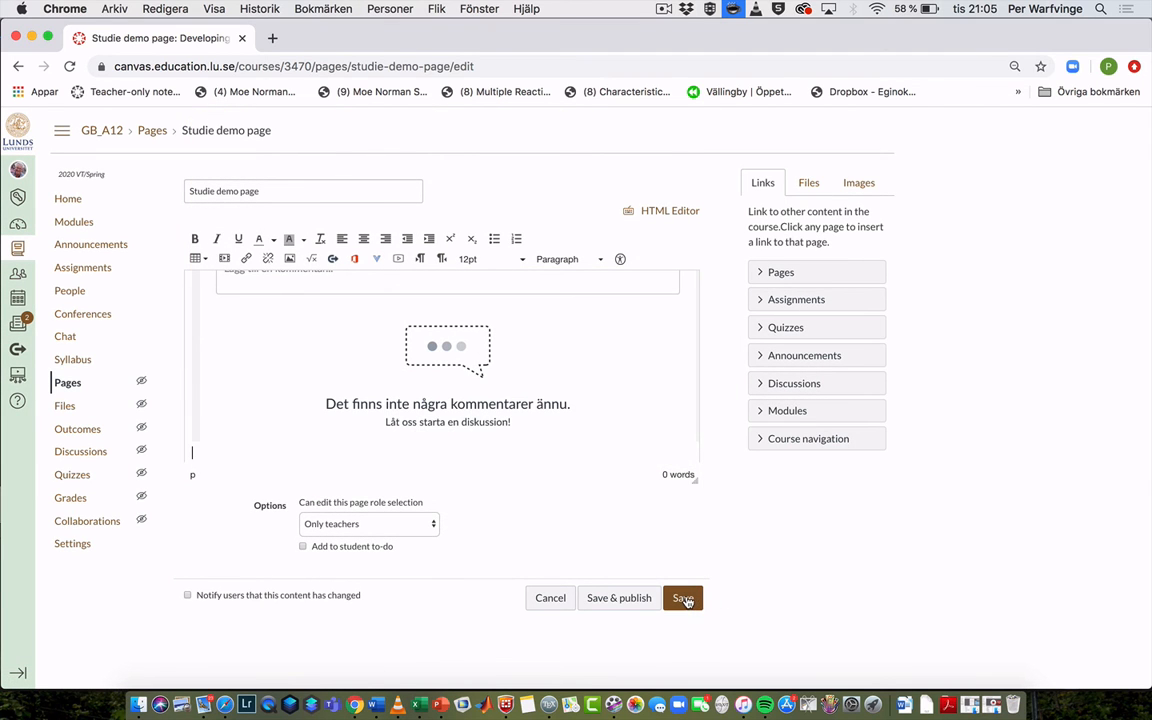
Save and publish the page, then play the embedded Studio demo video to verify it.
{"action": "left_click", "coordinate": [684, 596]}
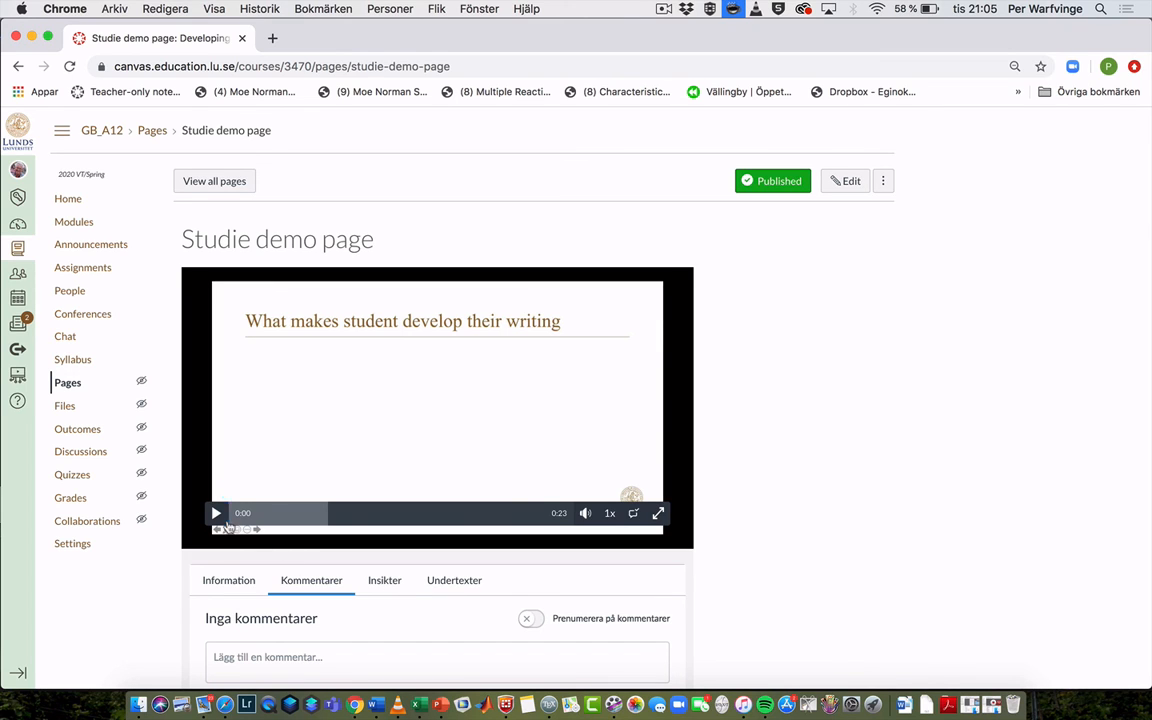
{"action": "left_click", "coordinate": [216, 512]}
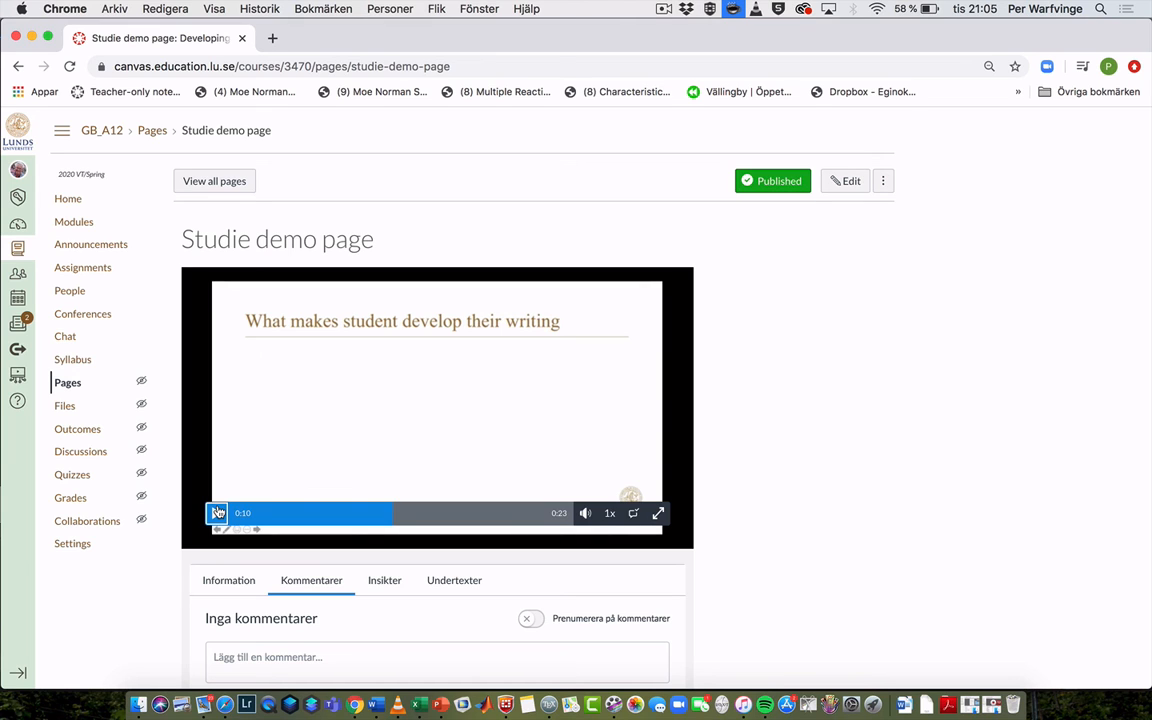
{"action": "left_click", "coordinate": [664, 8]}
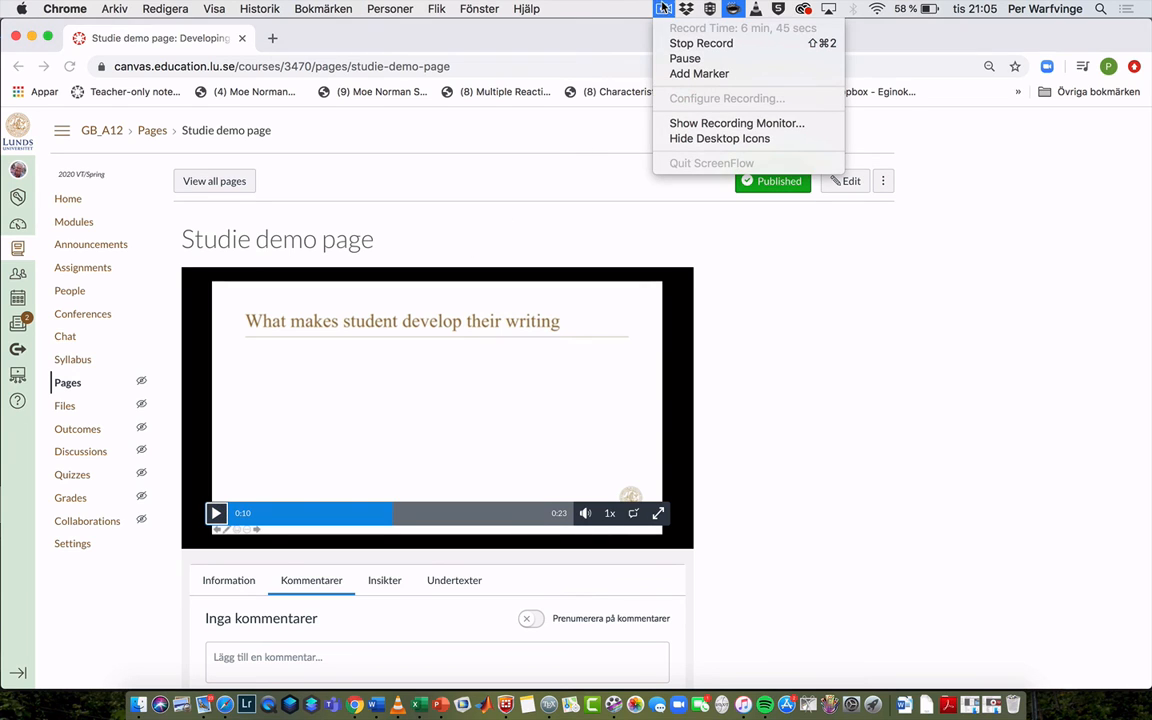
{"action": "mouse_move", "coordinate": [700, 44]}
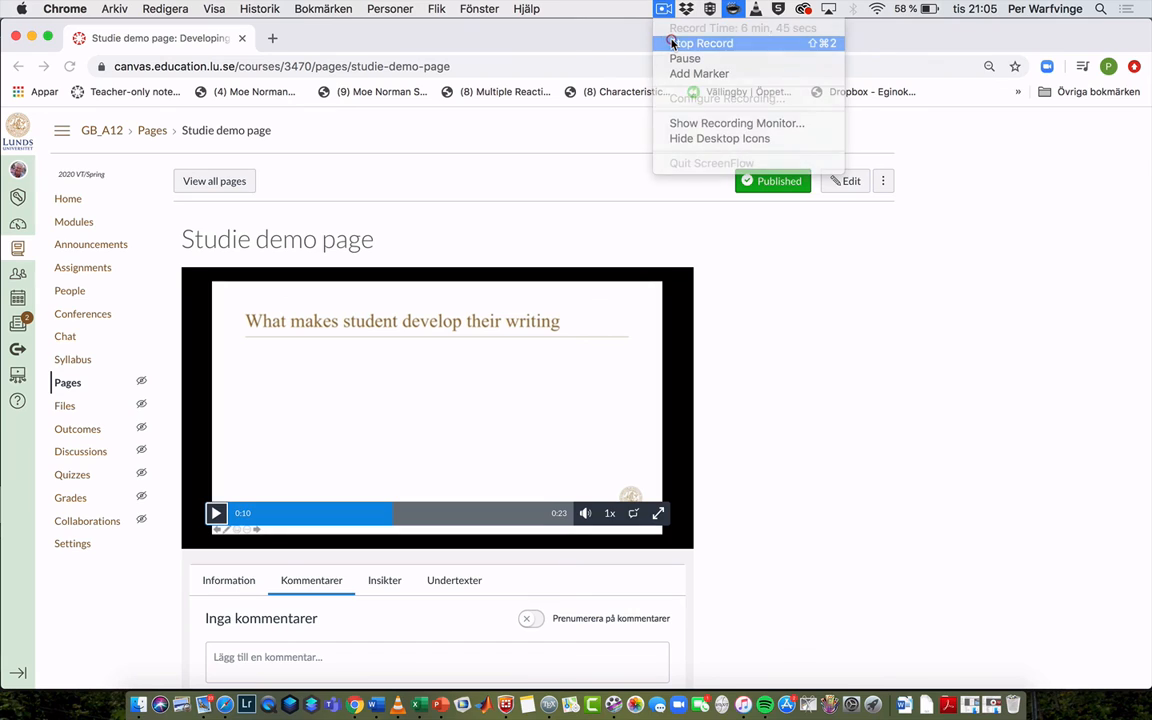